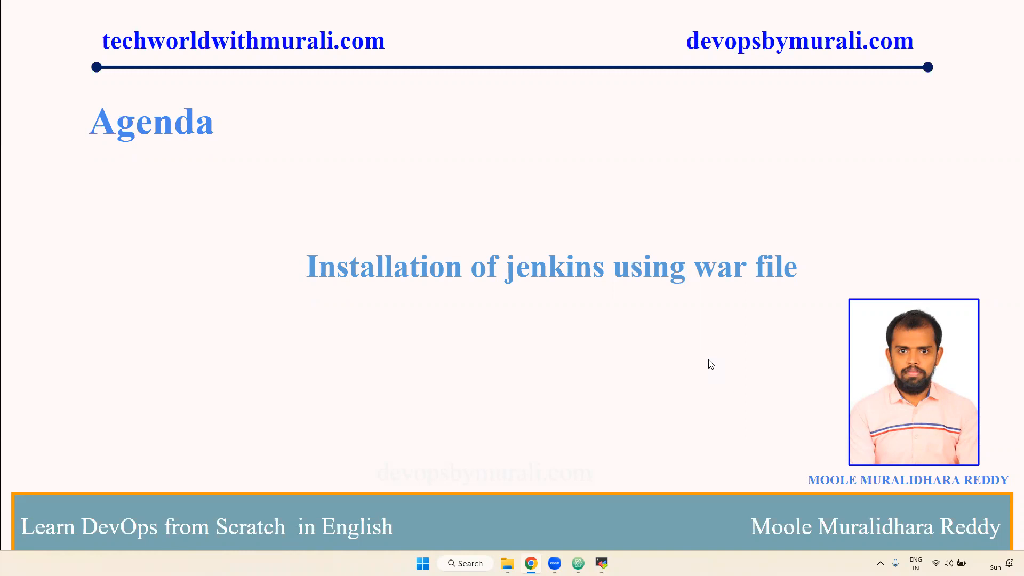
pyautogui.moveTo(676, 383)
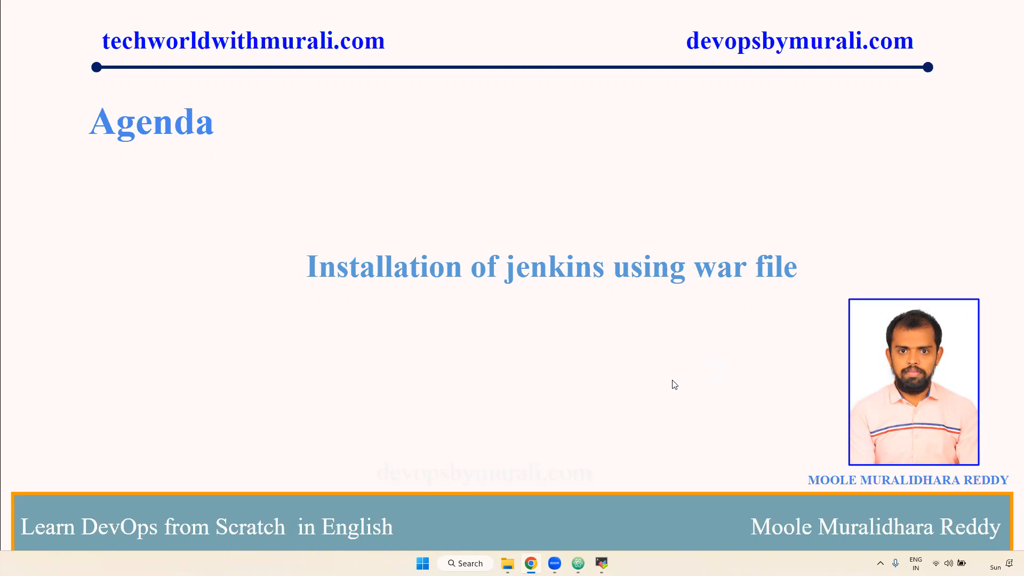
pyautogui.moveTo(619, 395)
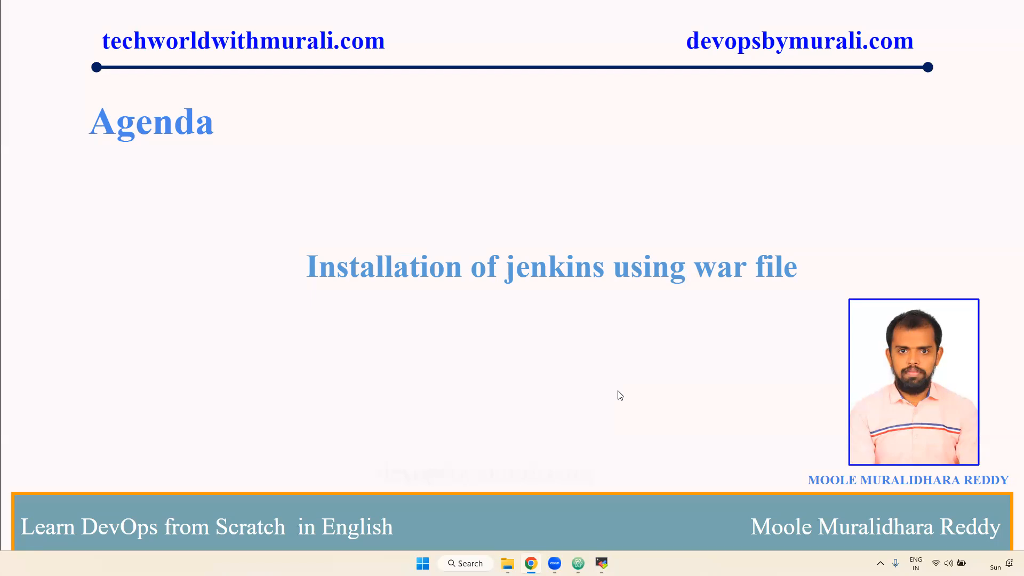
# - Exit the slideshow to get back to the Slides editor
pyautogui.press('Escape')
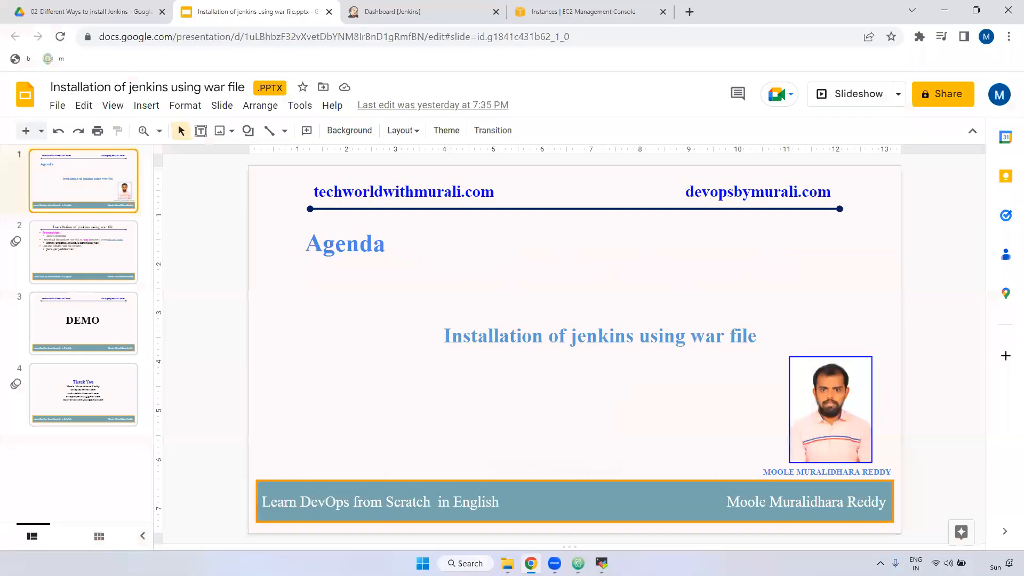
# - Select the running Jenkins server instance to show its Description details
pyautogui.click(577, 563)
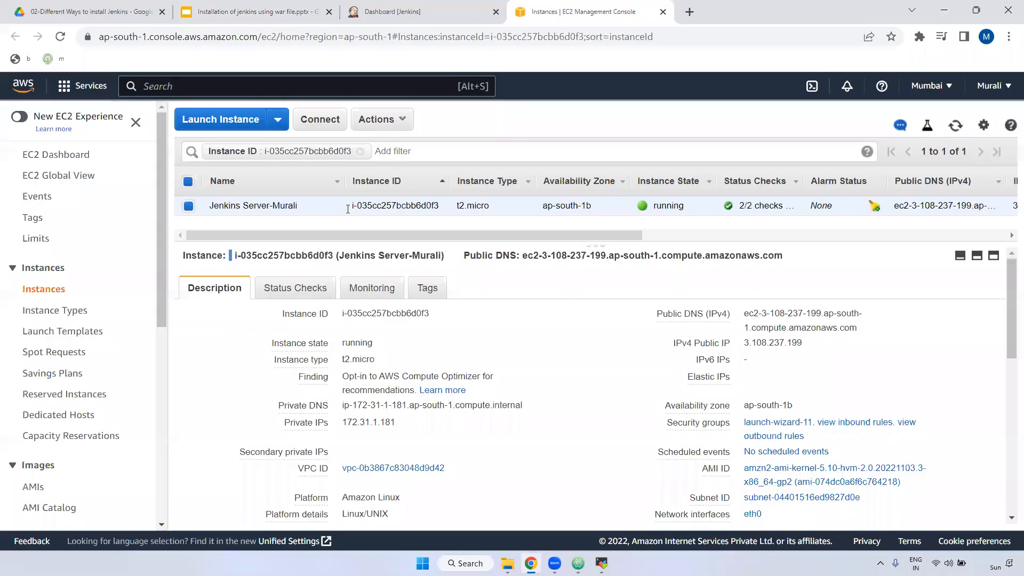
pyautogui.click(599, 563)
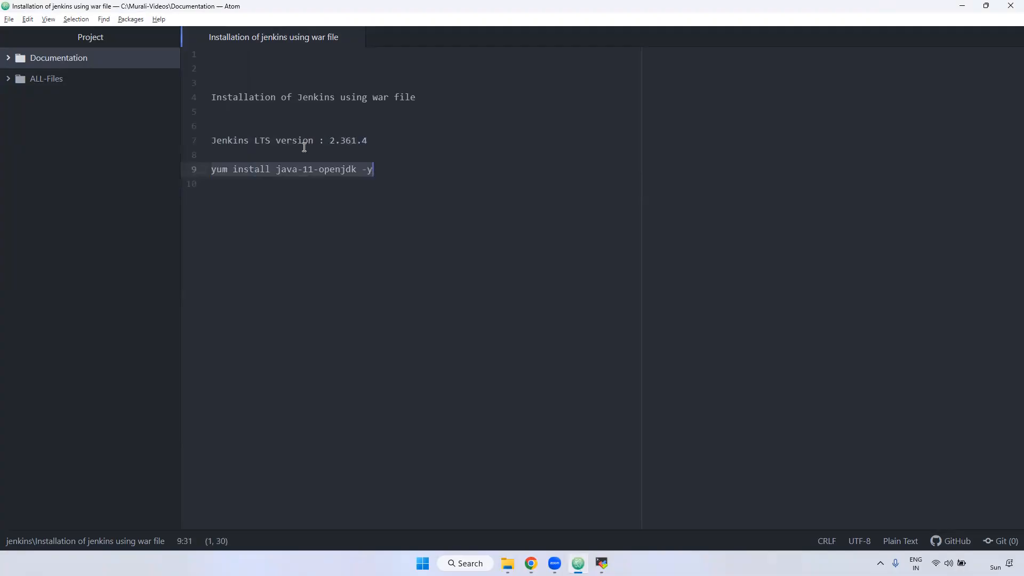
# - Select the 'yum install java-11-openjdk -y' line in the notes
pyautogui.click(330, 141)
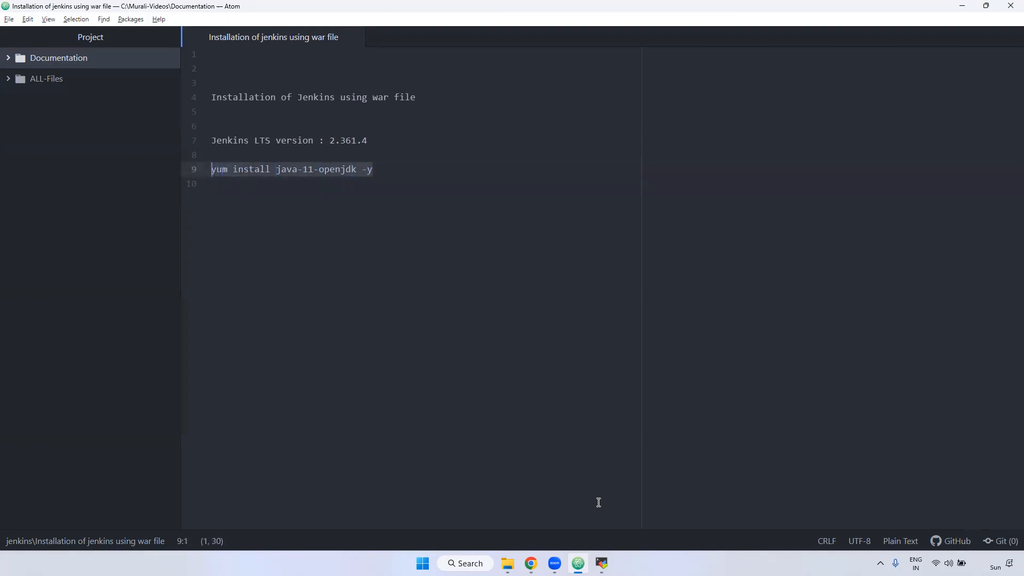
# - Install OpenJDK 11 on the server using sudo amazon-linux-extras install java-openjdk11
pyautogui.click(600, 563)
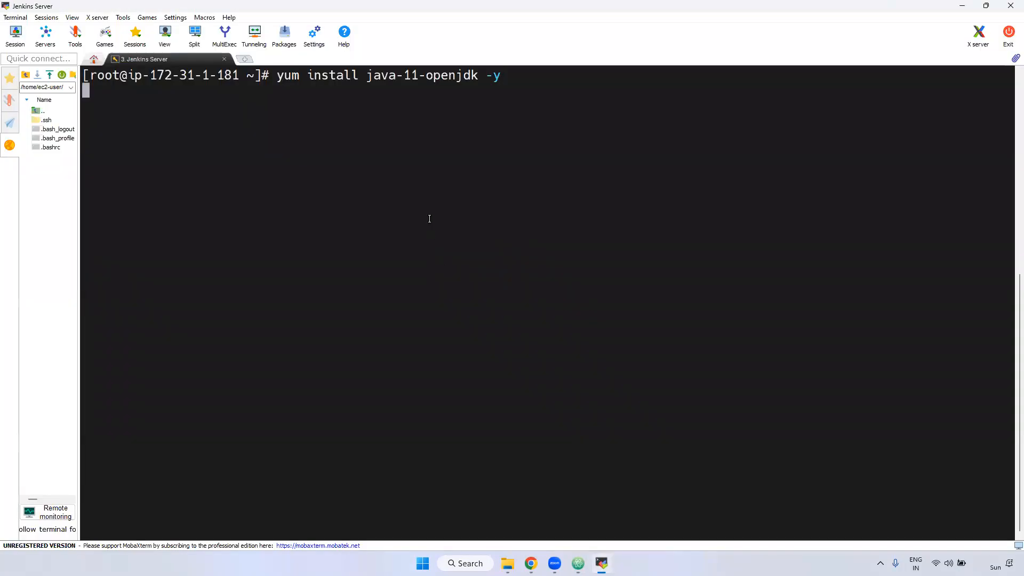
pyautogui.press('Return')
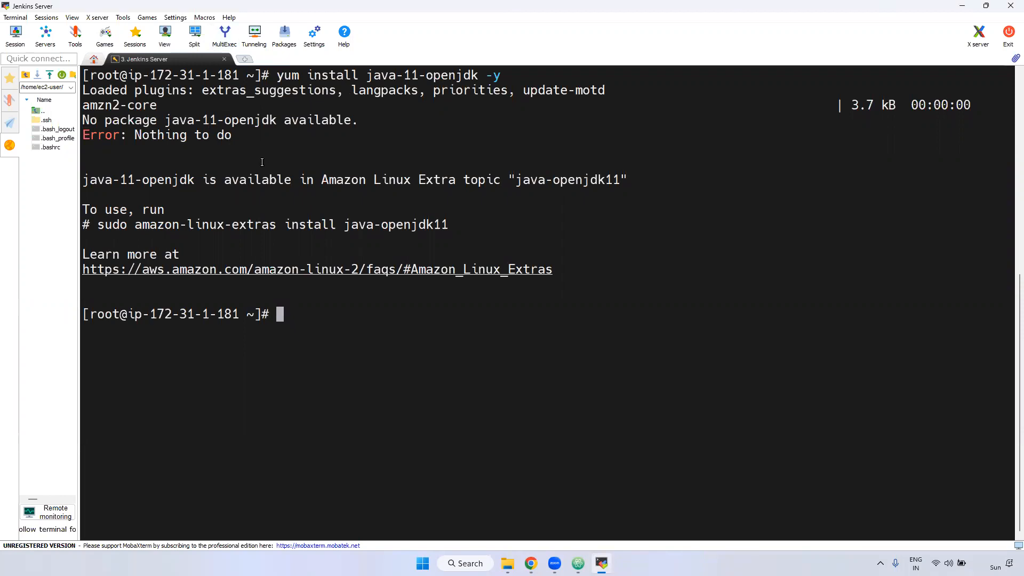
pyautogui.moveTo(110, 260)
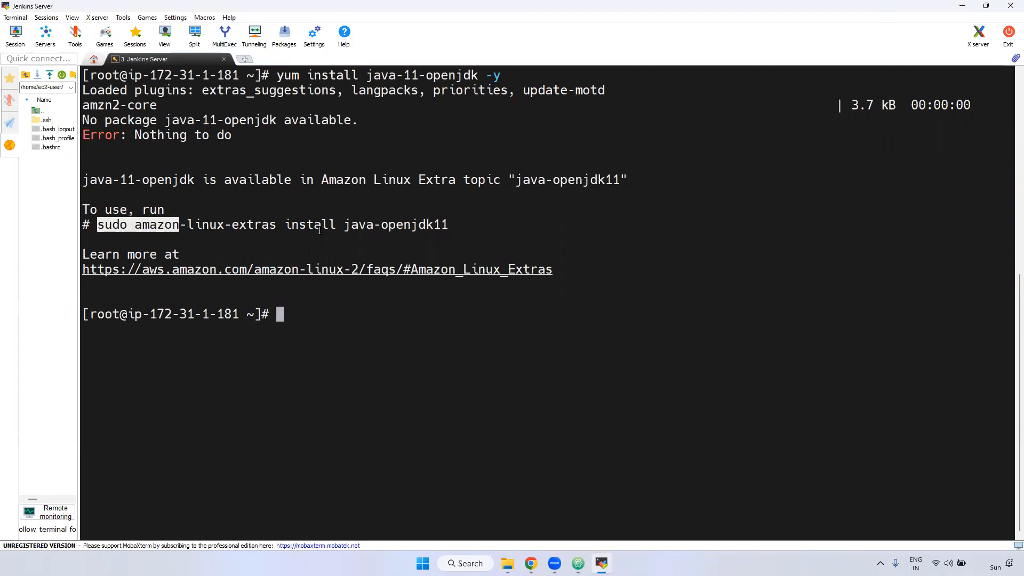
pyautogui.write('sudo amazon-linux-extras install java-openjdk11 -y')
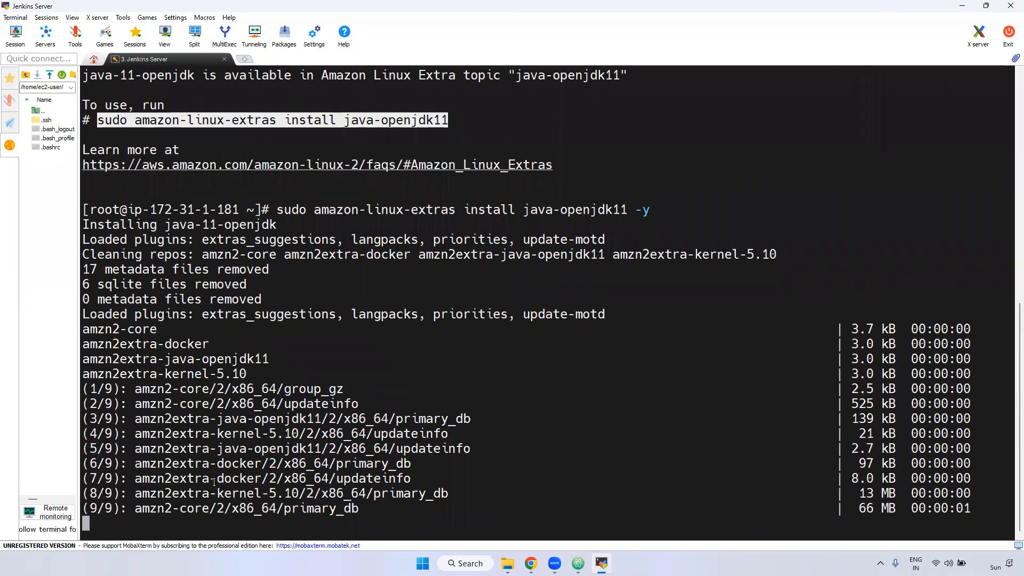
pyautogui.scroll(-3)
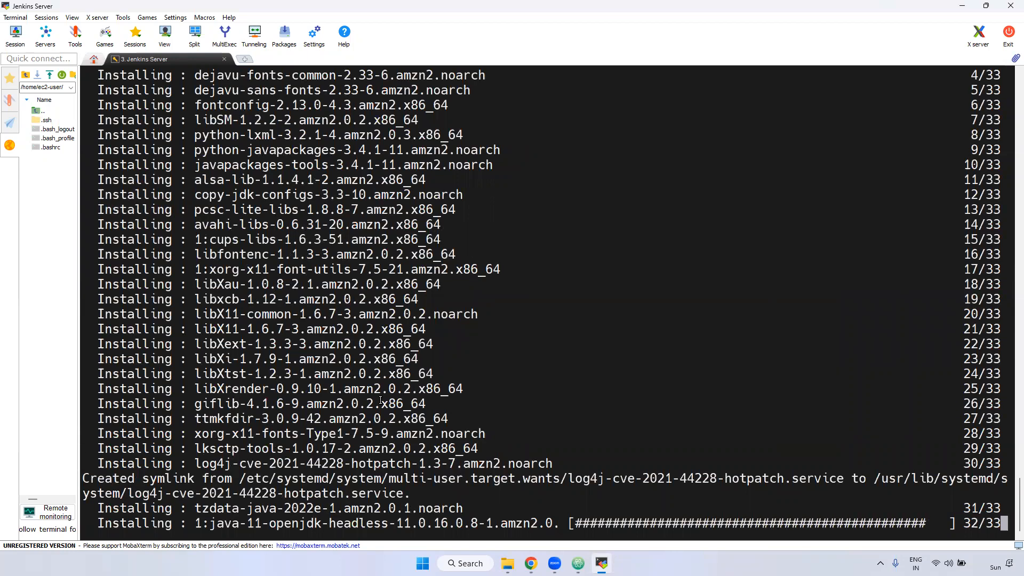
pyautogui.scroll(-3)
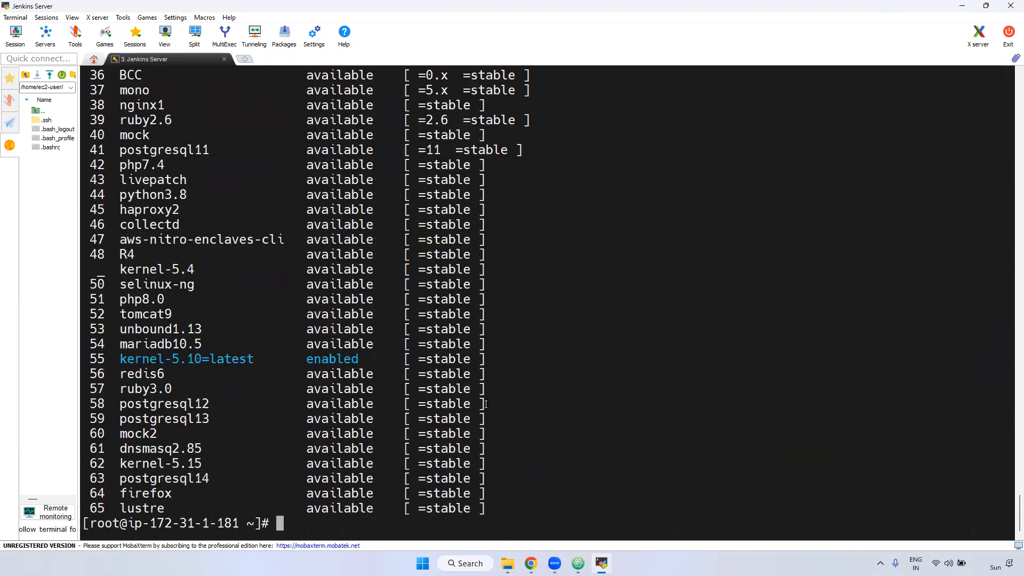
# - Run java -version and confirm Java 11.0.16 is reported
pyautogui.write('j')
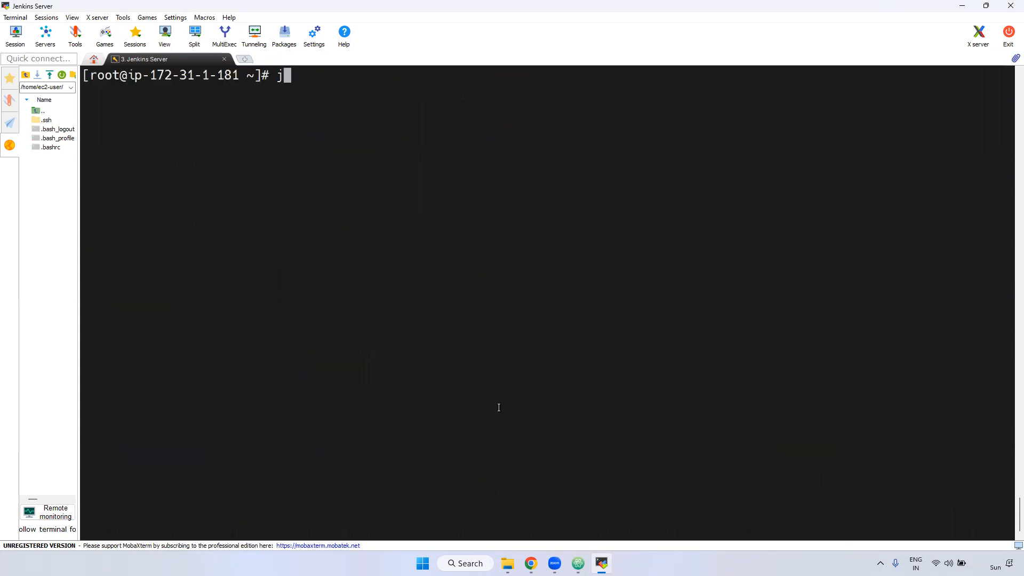
pyautogui.write('ava -ve')
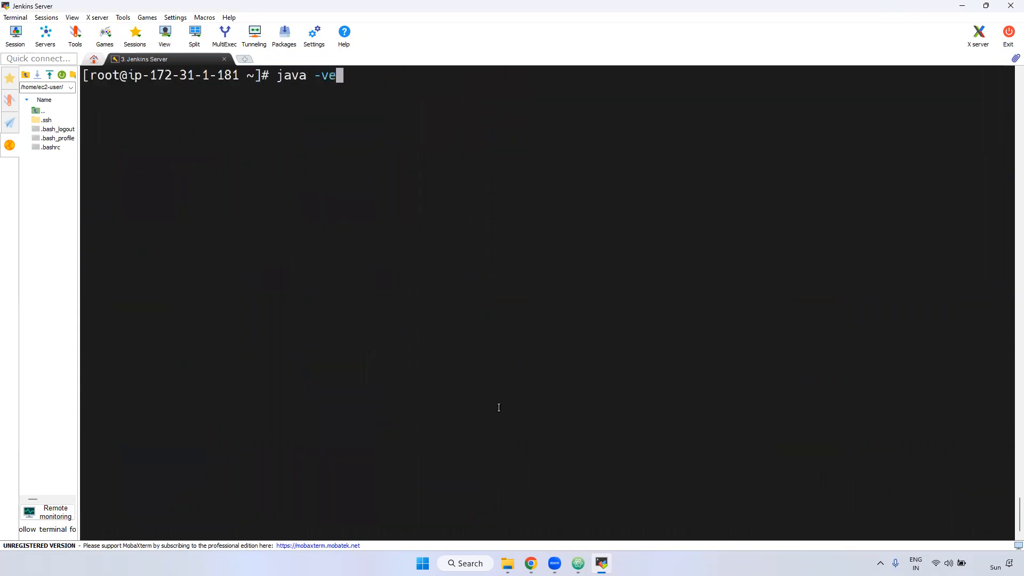
pyautogui.press('Return')
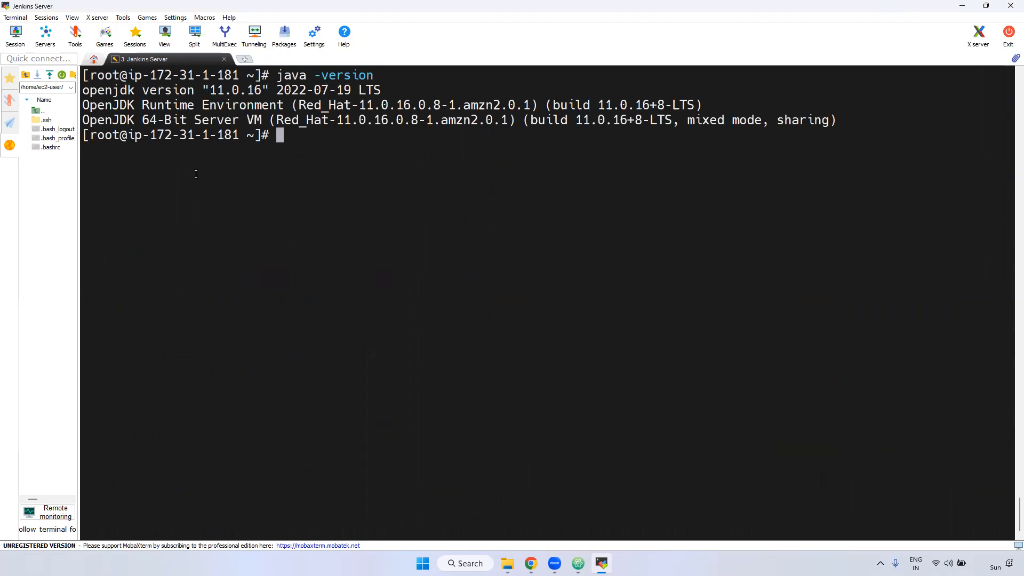
pyautogui.doubleClick(237, 90)
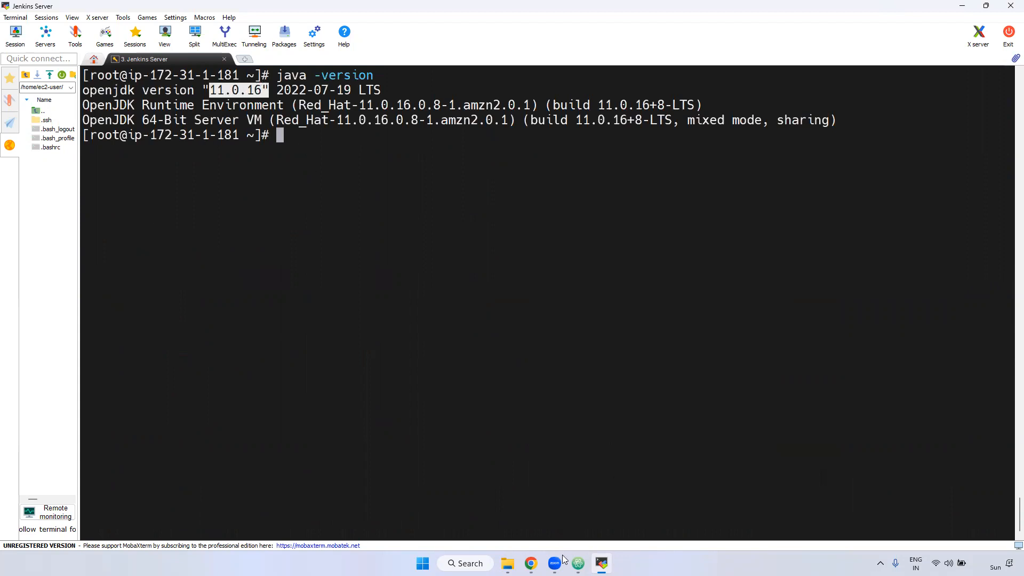
# - Search 'jenkins war' and open the jenkins.war previous versions page to find 2.361.4
pyautogui.click(530, 562)
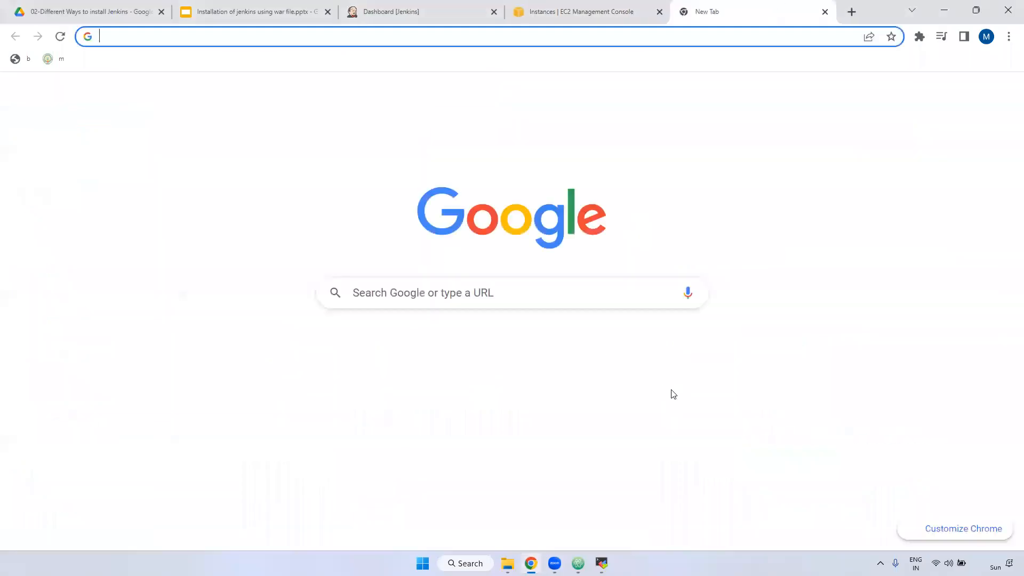
pyautogui.write('jenkins')
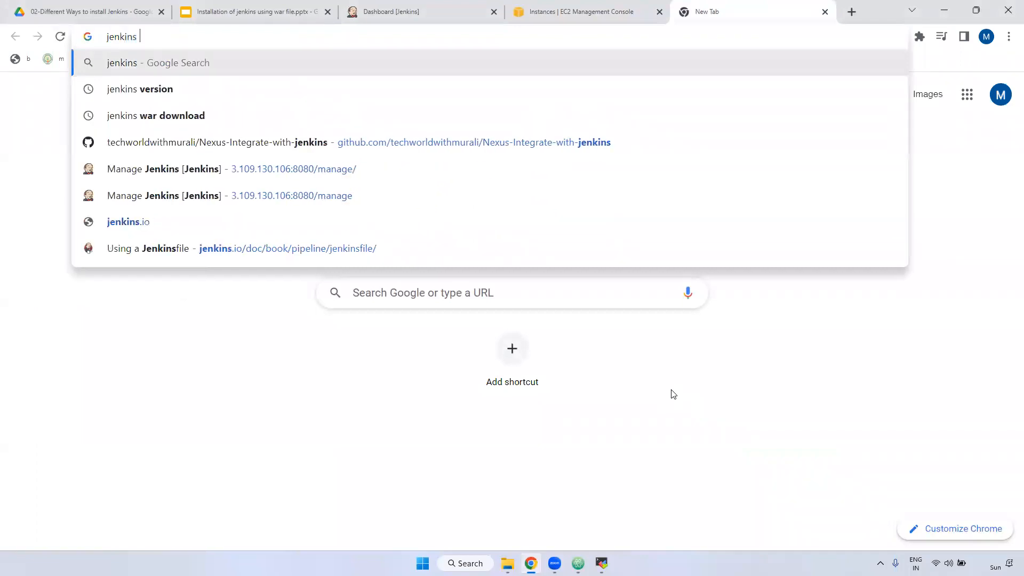
pyautogui.write('war download')
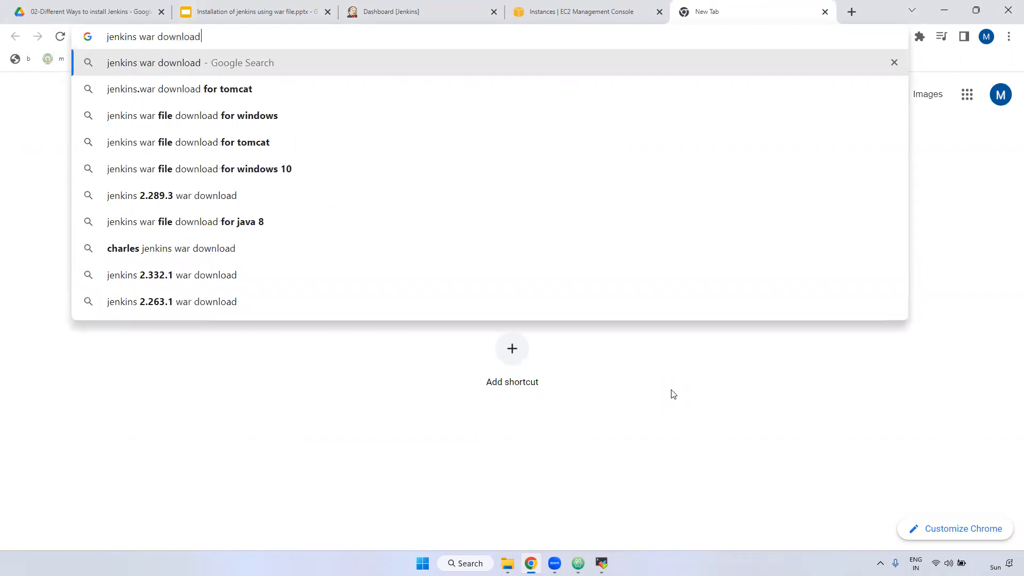
pyautogui.press('Return')
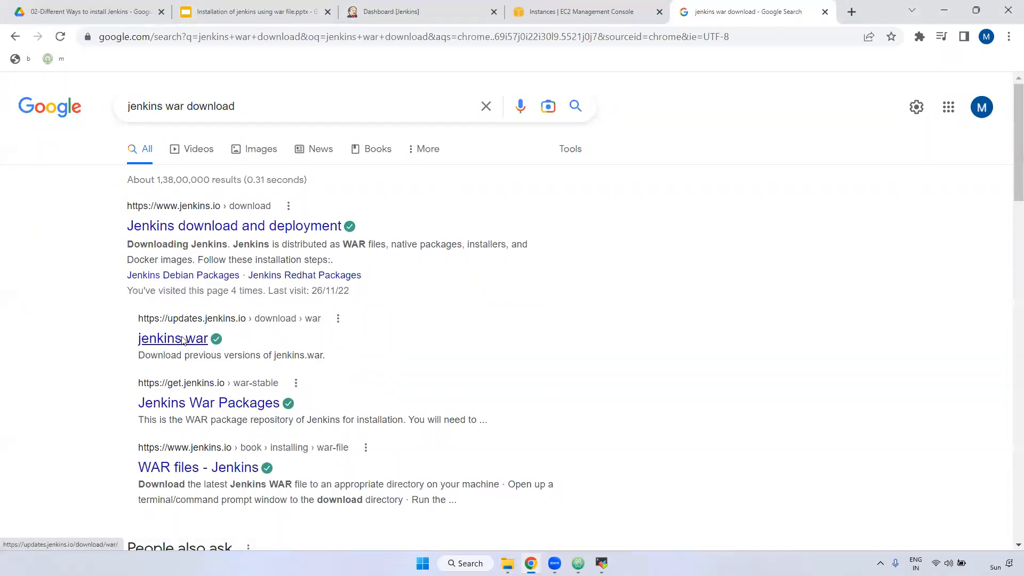
pyautogui.click(172, 338)
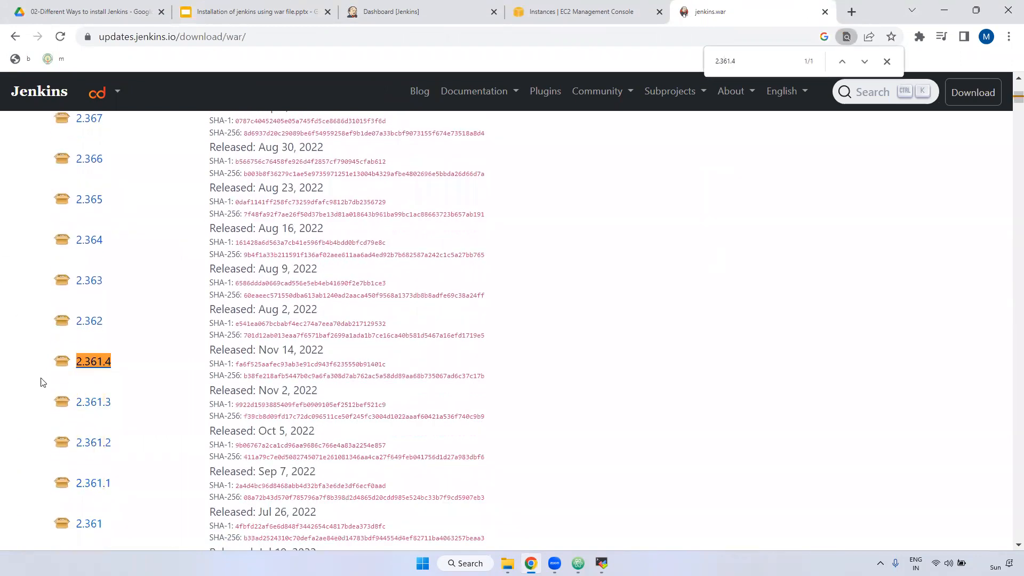
pyautogui.moveTo(93, 362)
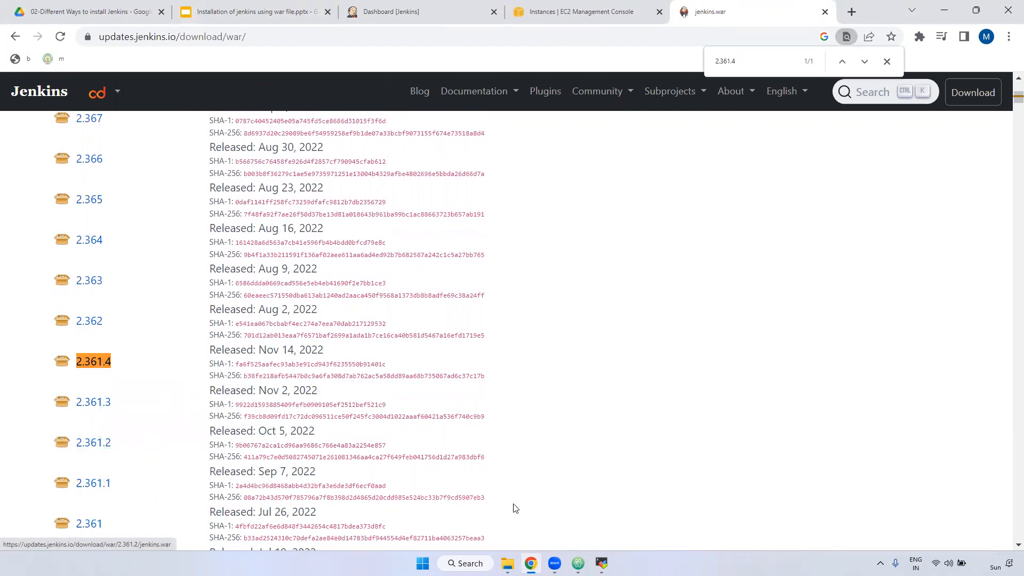
pyautogui.click(599, 563)
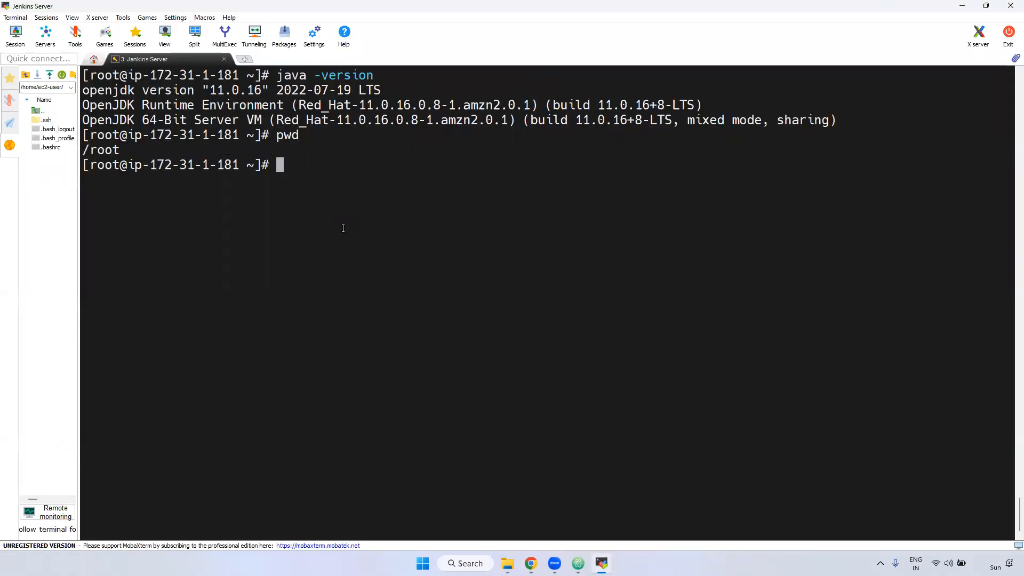
# - Download jenkins.war 2.361.4 with wget into /root and confirm it in the ll listing
pyautogui.write('wget https://updates.jenkins.io/download/war/2.361.4/jenkins.war')
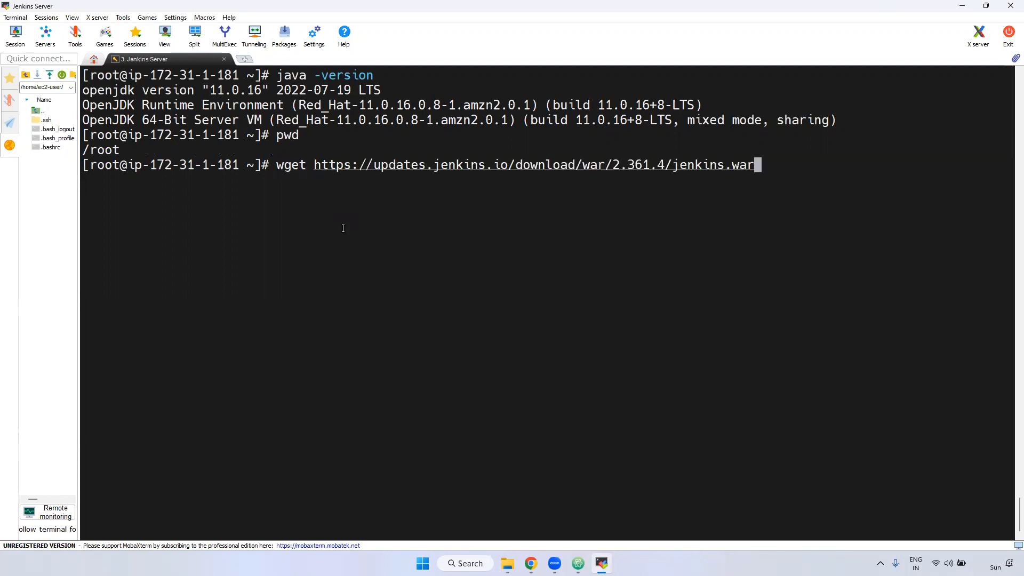
pyautogui.press('Return')
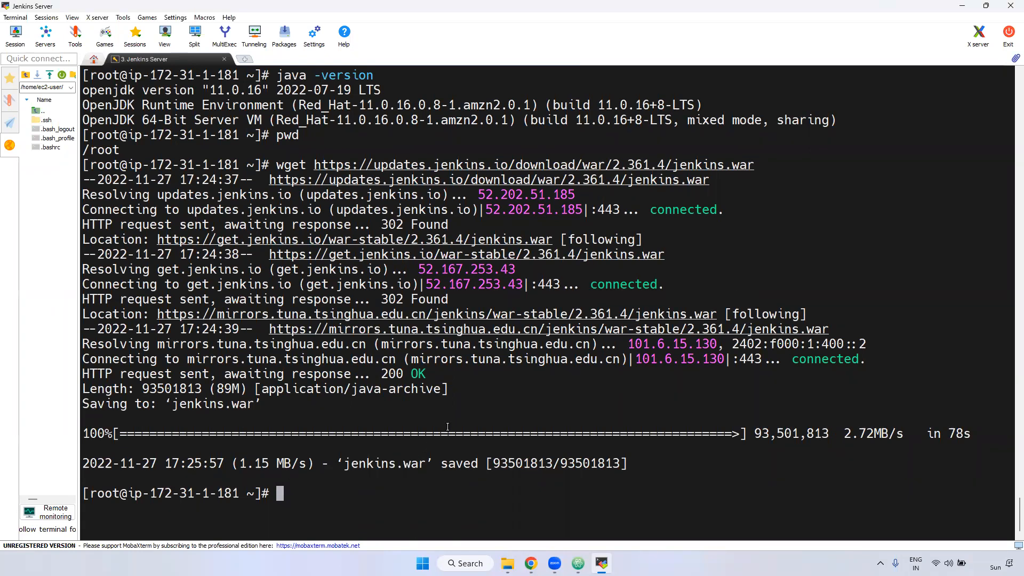
pyautogui.write('ll')
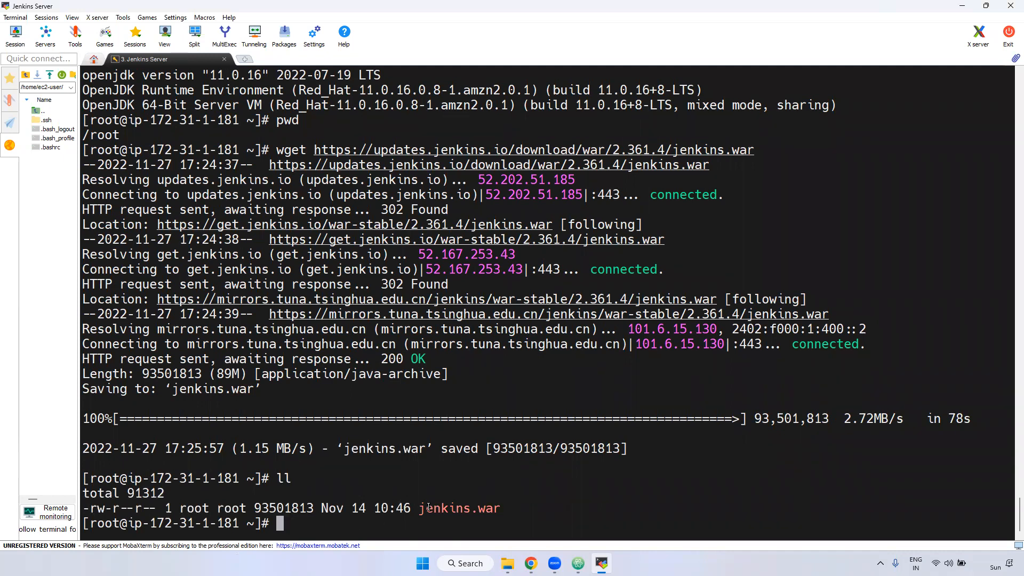
pyautogui.doubleClick(459, 508)
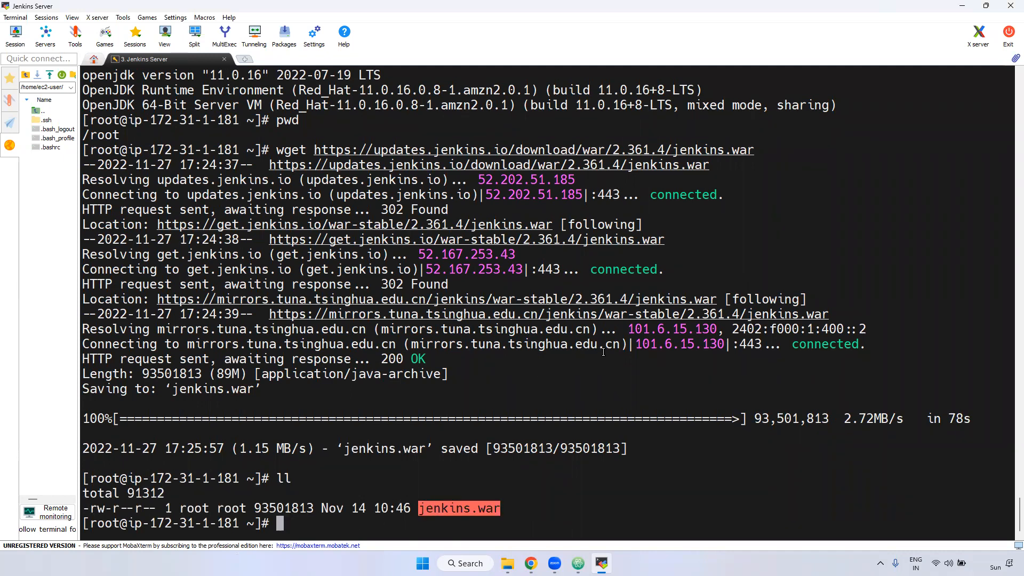
# - Launch Jenkins in background with 'java -jar jenkins.war &' and locate the initial admin password in the log
pyautogui.write('java')
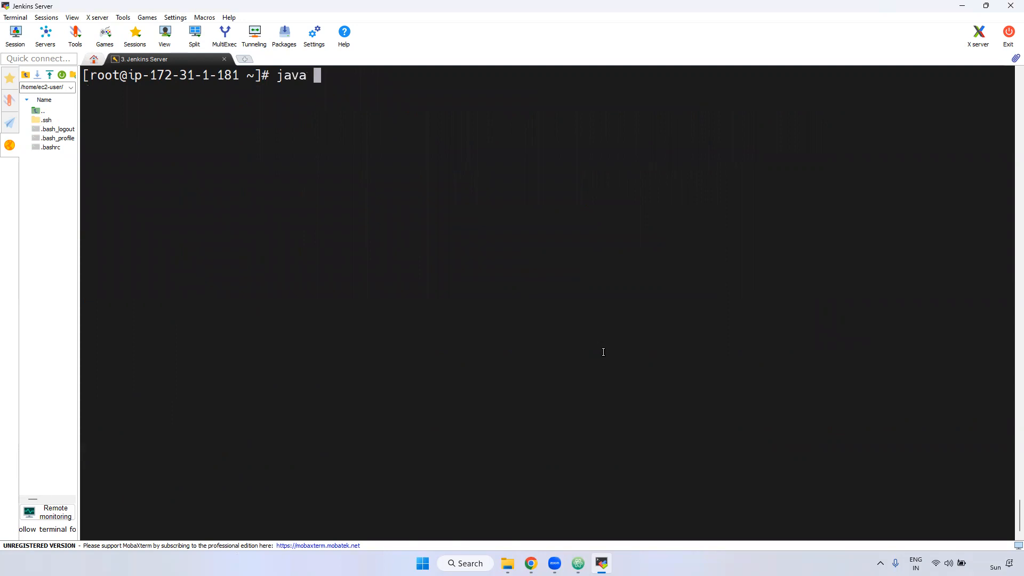
pyautogui.write('-jar jenkins.war')
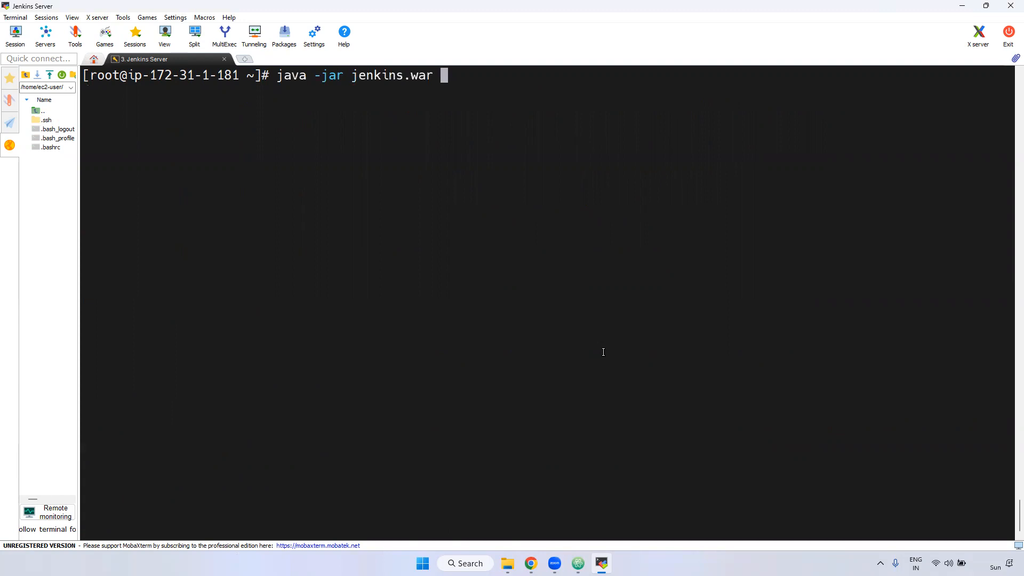
pyautogui.write('&')
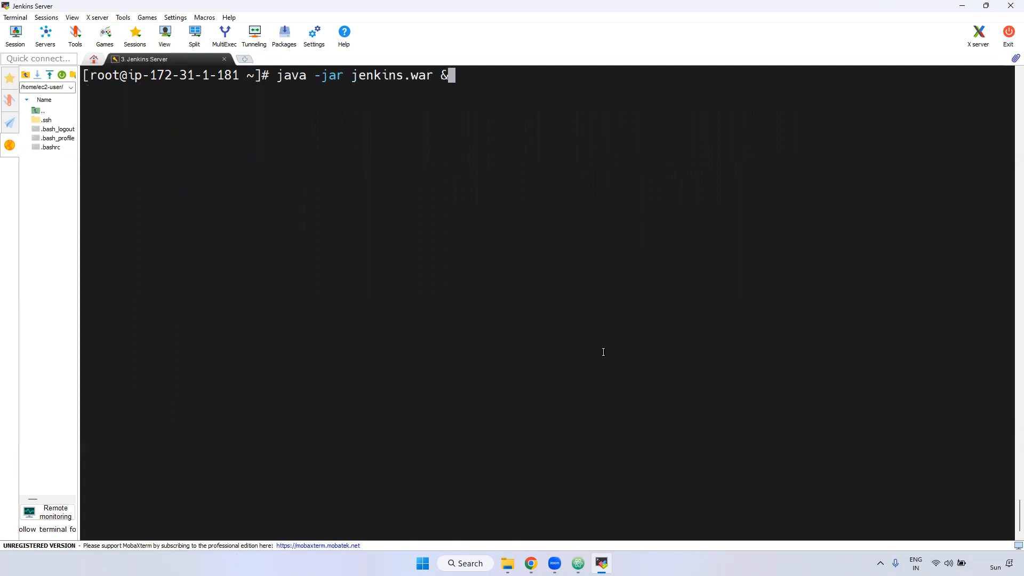
pyautogui.moveTo(447, 95)
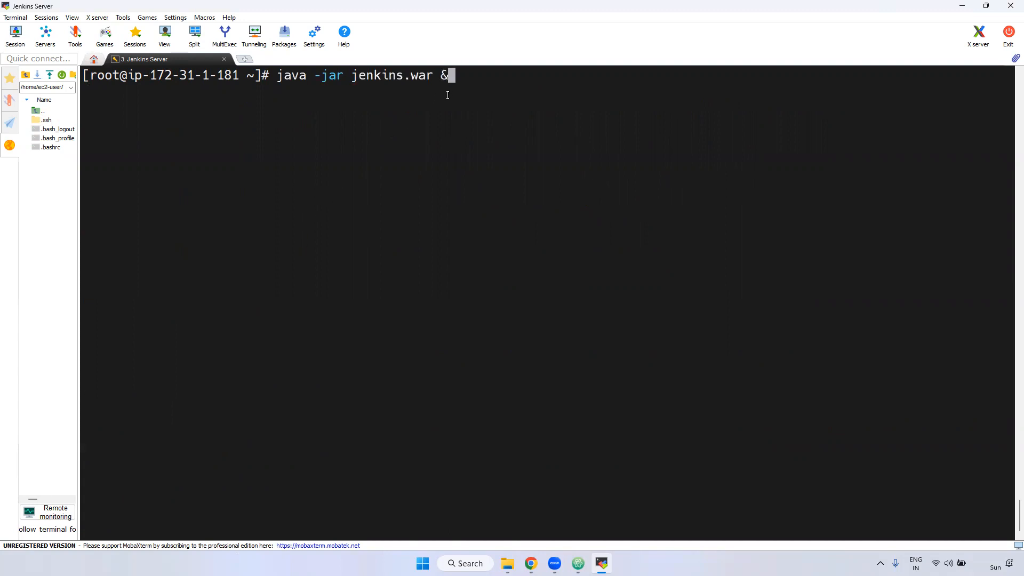
pyautogui.press('Return')
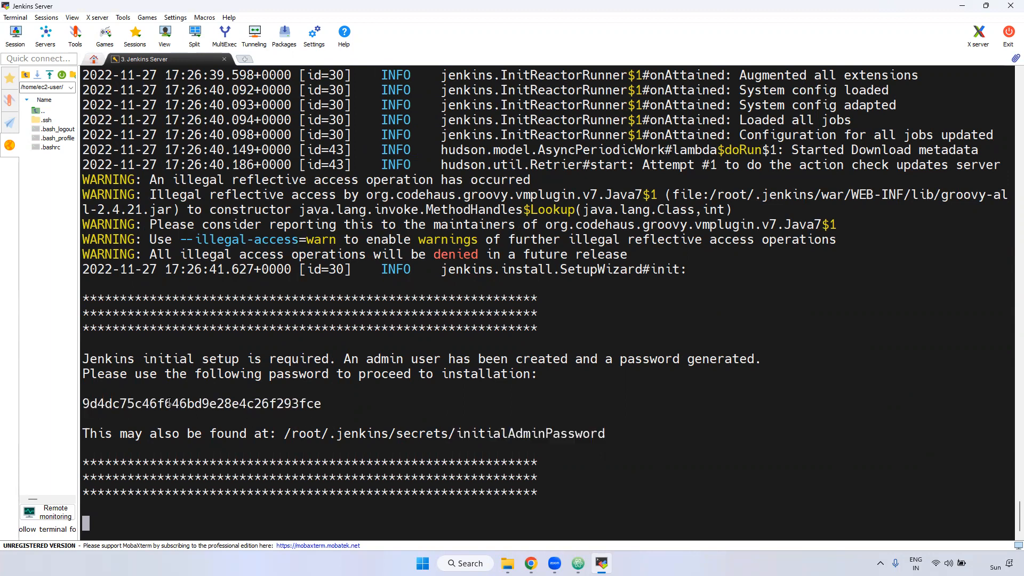
pyautogui.doubleClick(201, 403)
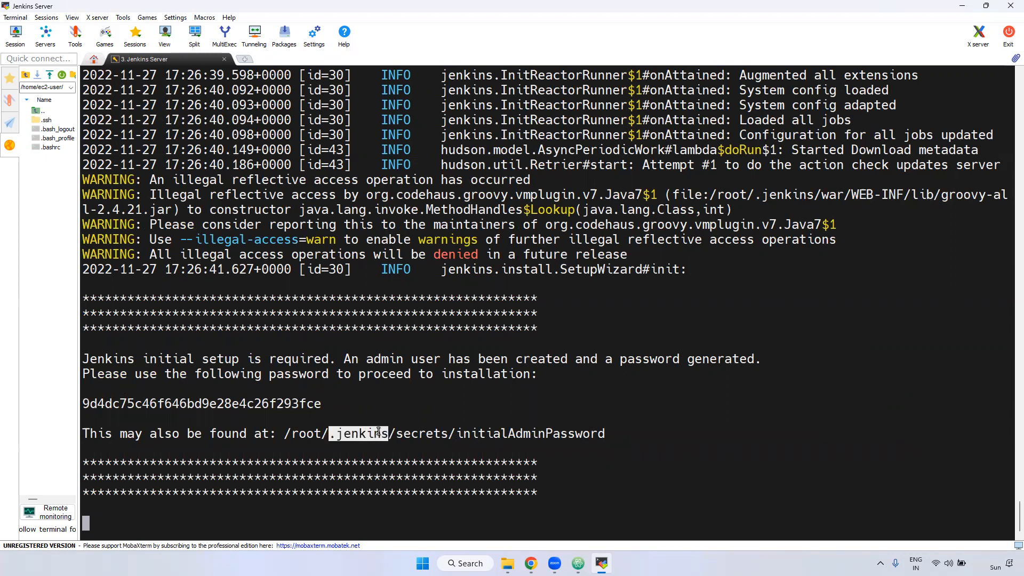
pyautogui.scroll(-3)
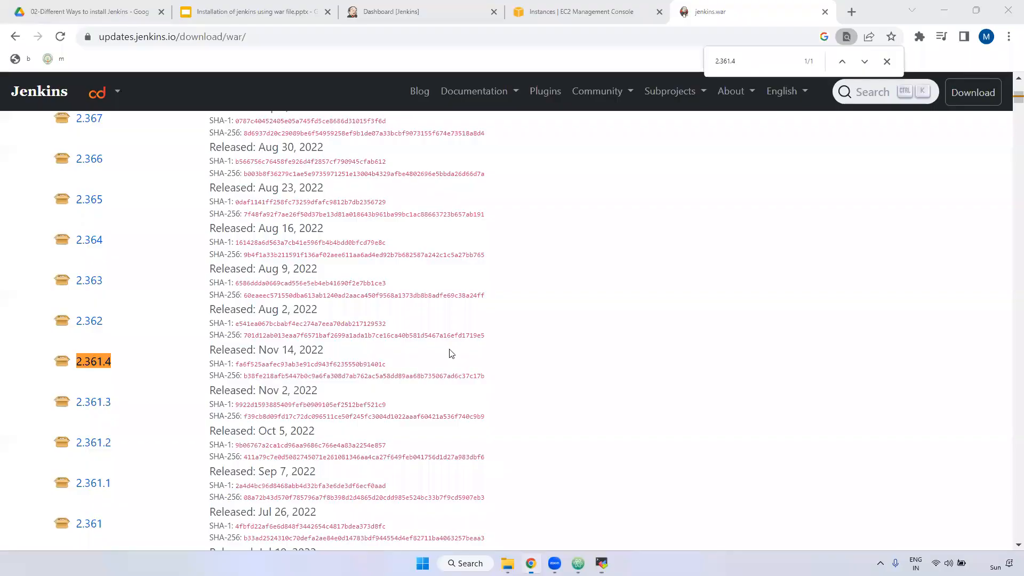
# - Open the launch-wizard-11 security group's inbound rules for editing
pyautogui.click(581, 12)
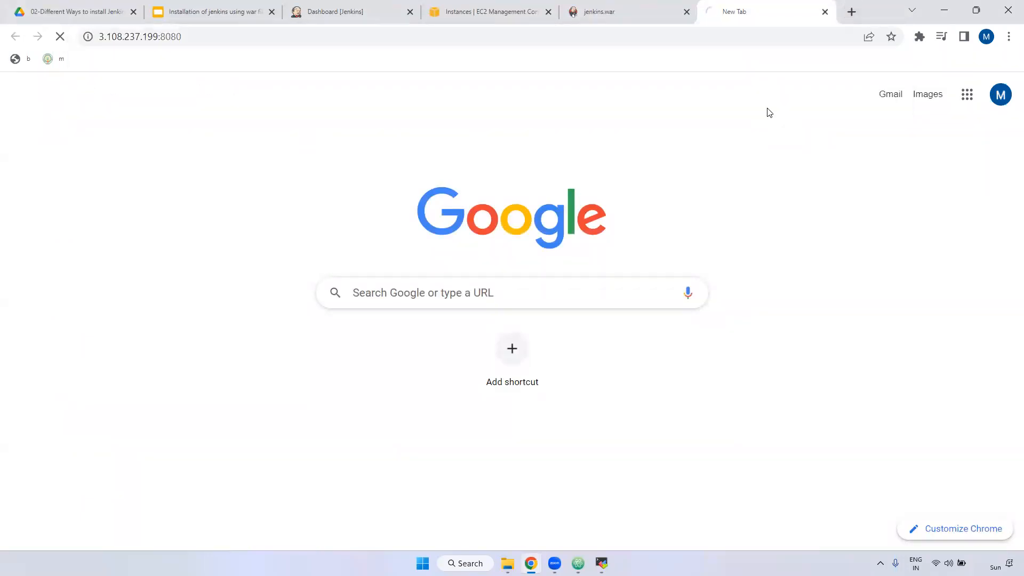
pyautogui.click(486, 12)
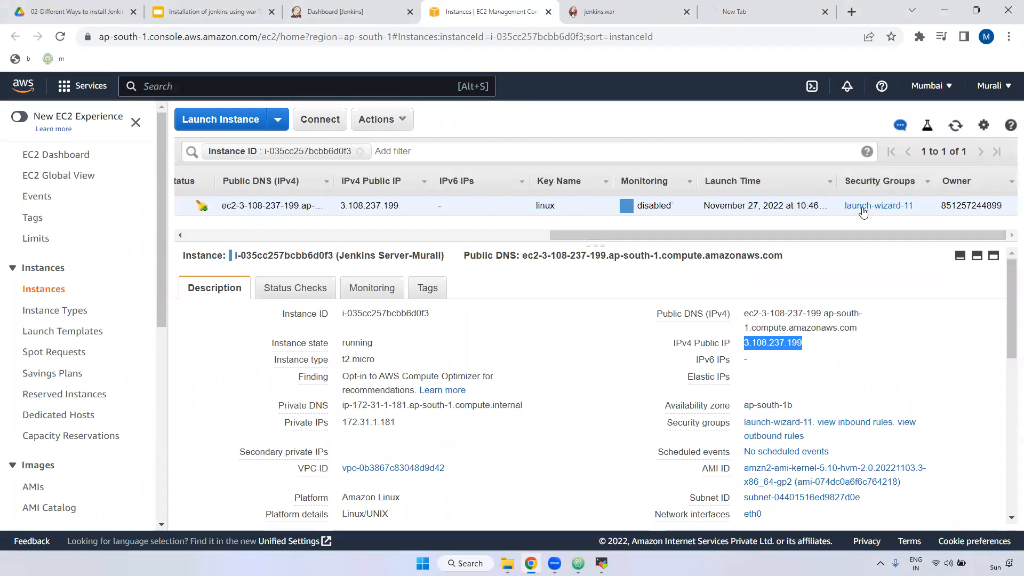
pyautogui.click(878, 205)
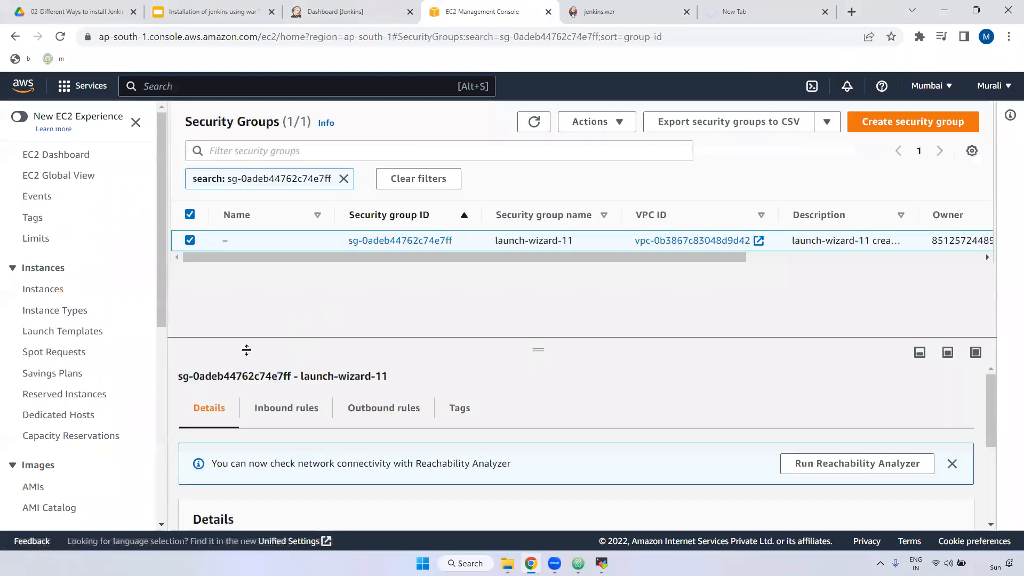
pyautogui.click(286, 408)
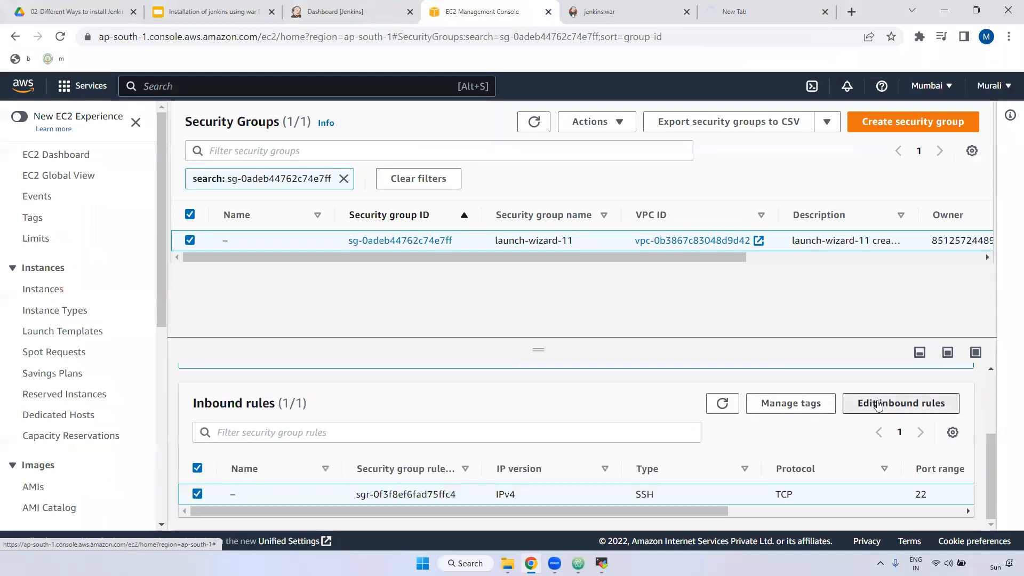
pyautogui.click(899, 403)
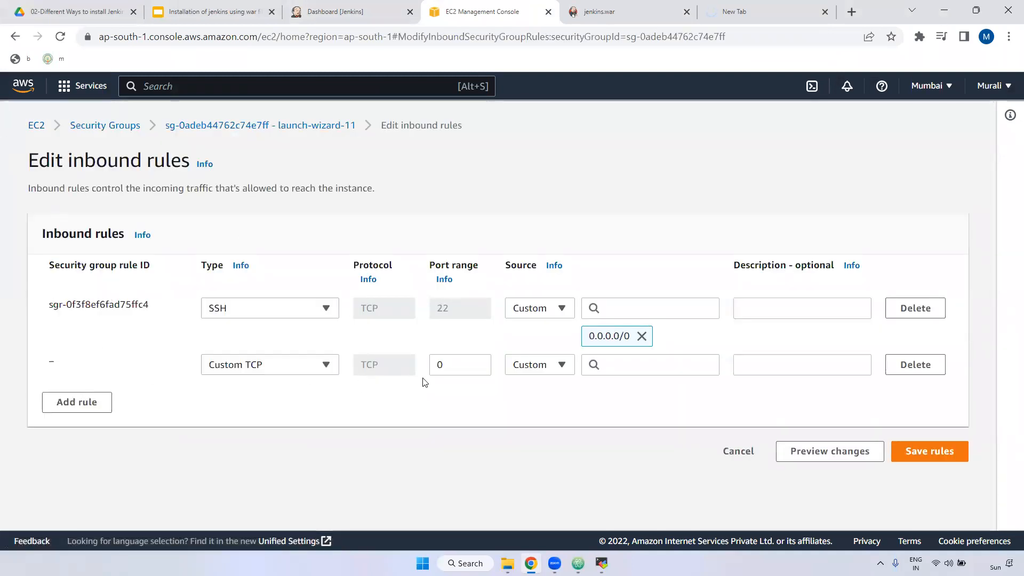
# - Add a Custom TCP rule for port 8080 from 0.0.0.0/0 and save it
pyautogui.write('8080')
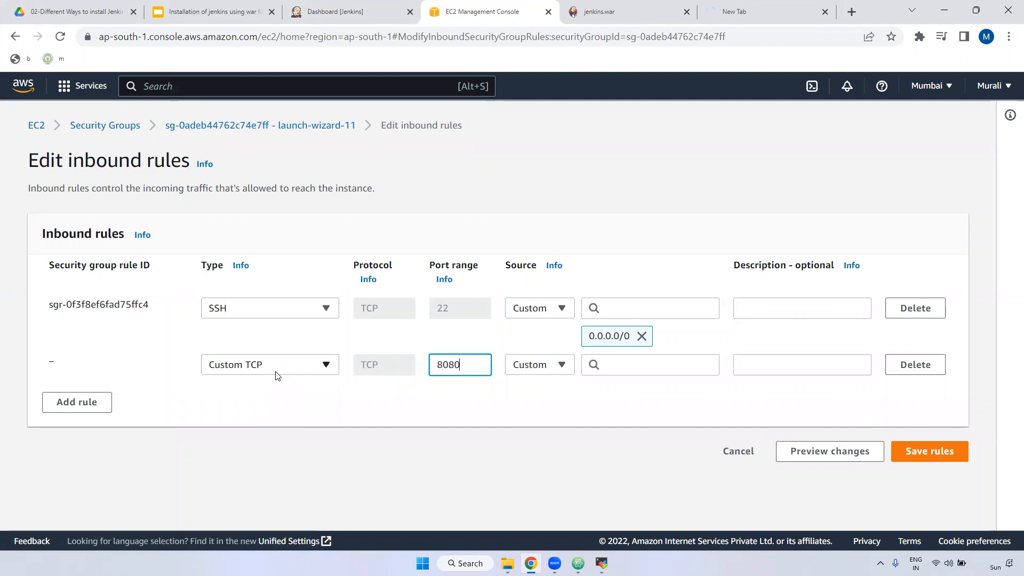
pyautogui.click(539, 365)
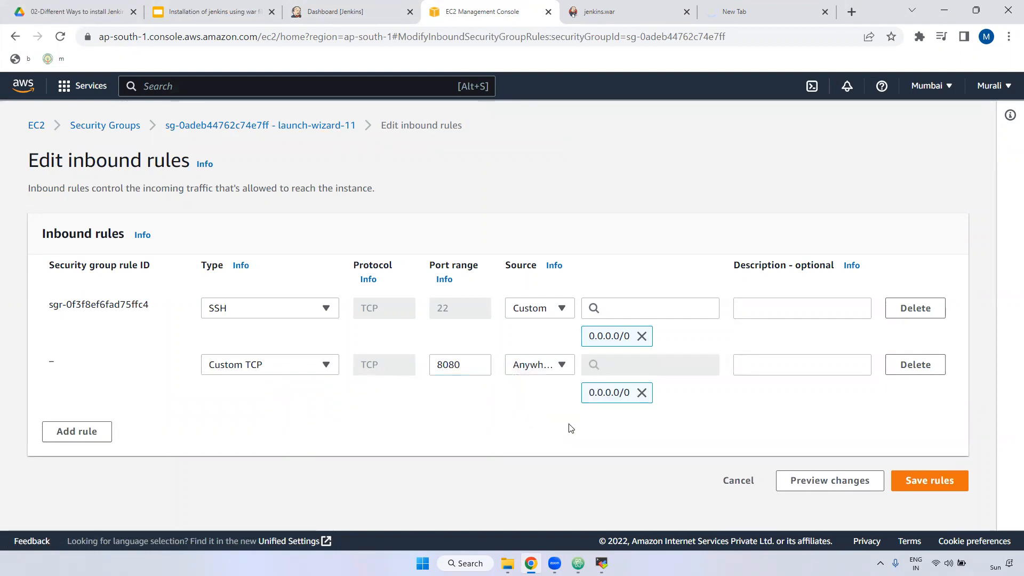
pyautogui.doubleClick(608, 392)
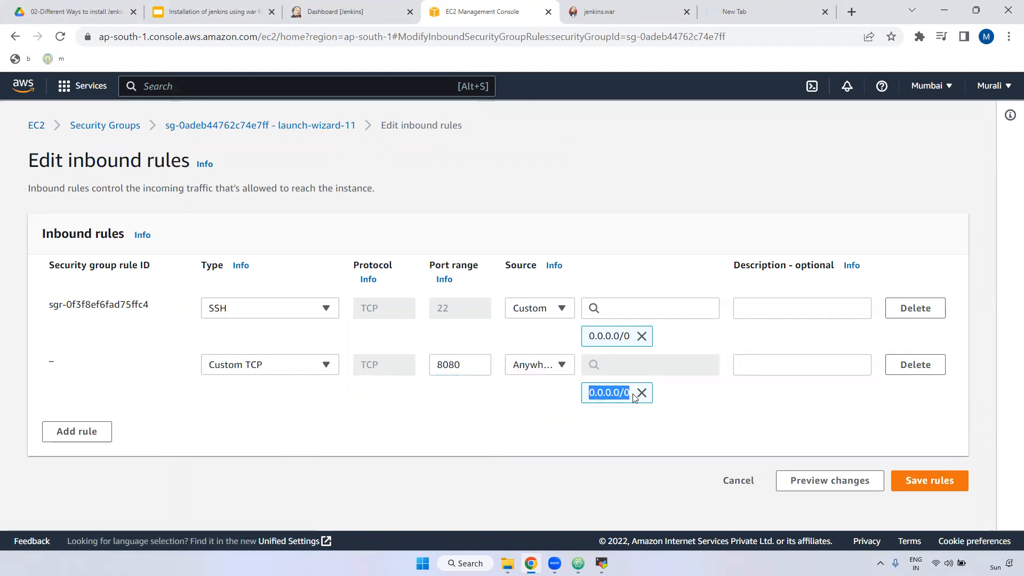
pyautogui.moveTo(137, 463)
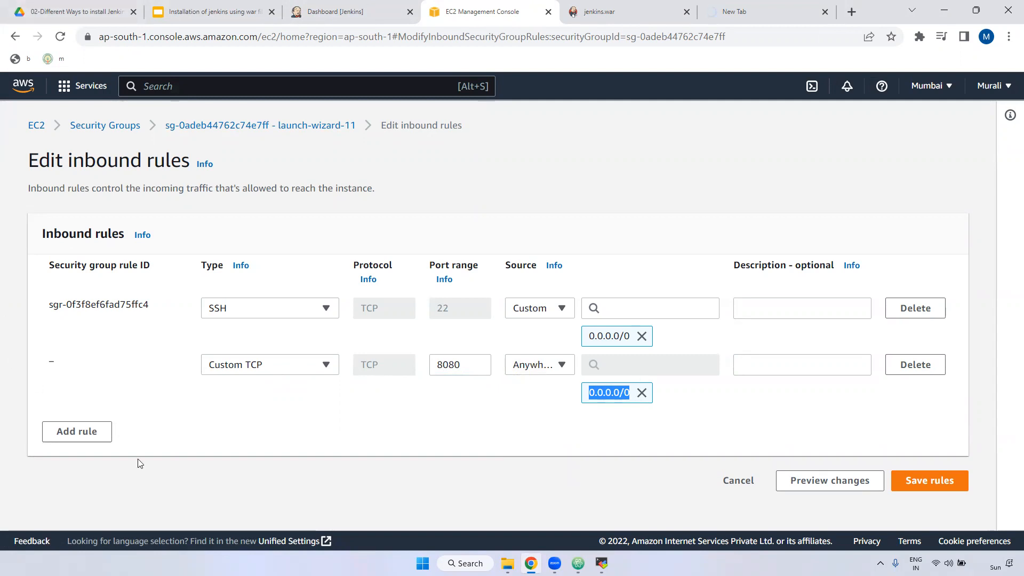
pyautogui.click(928, 480)
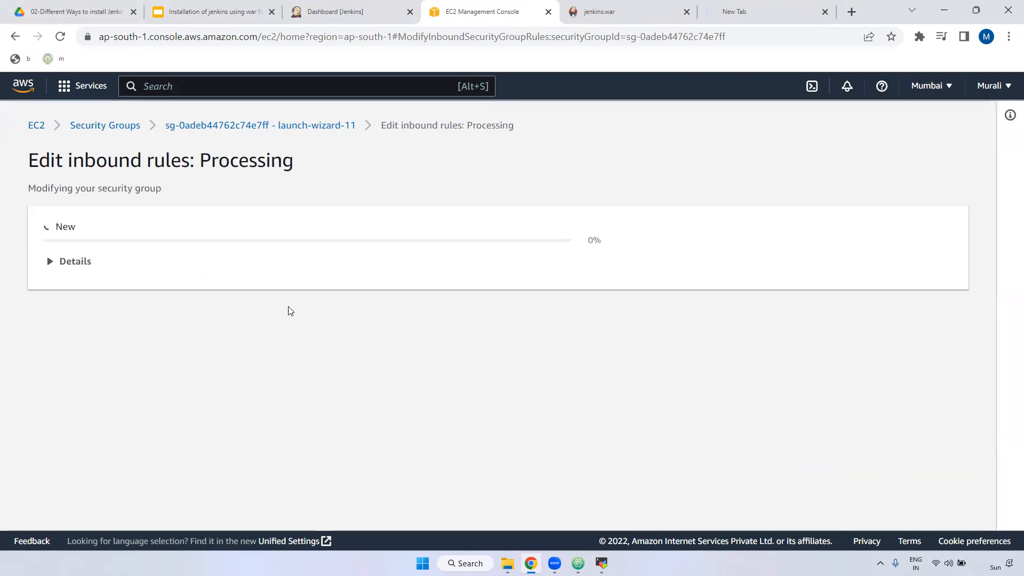
# - Reload 3.108.237.199:8080 to retry reaching Jenkins
pyautogui.click(750, 11)
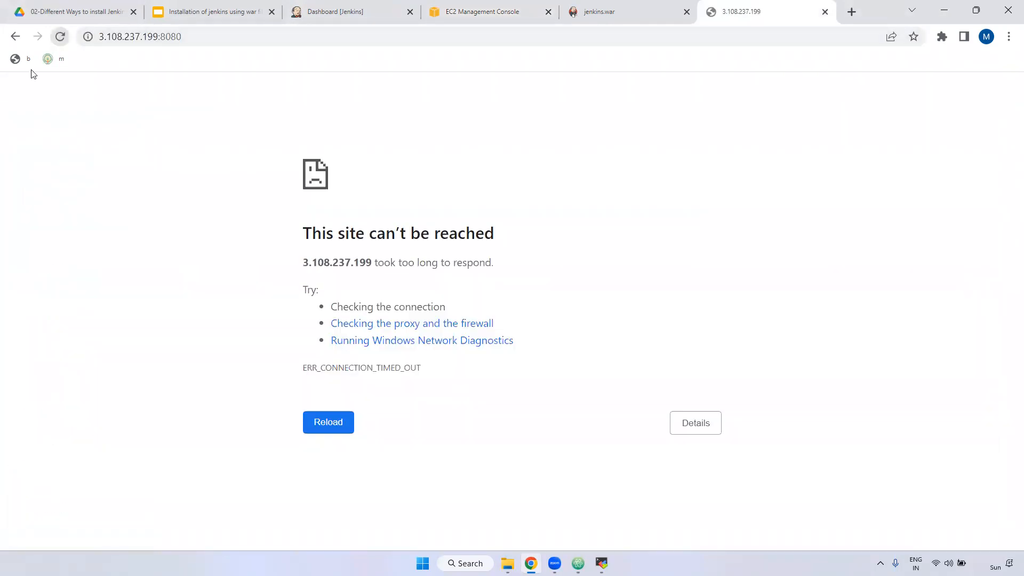
pyautogui.click(59, 37)
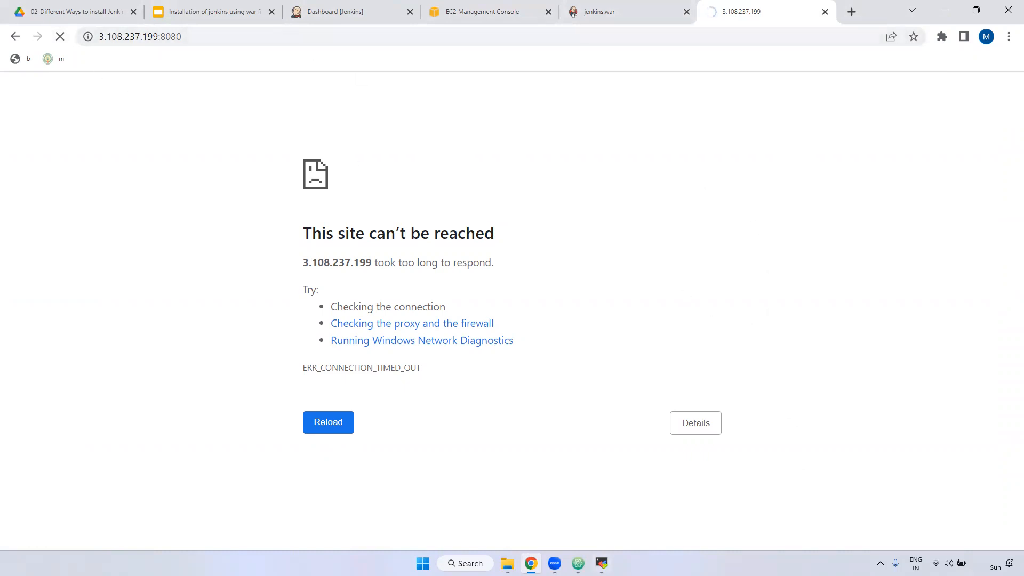
pyautogui.click(600, 563)
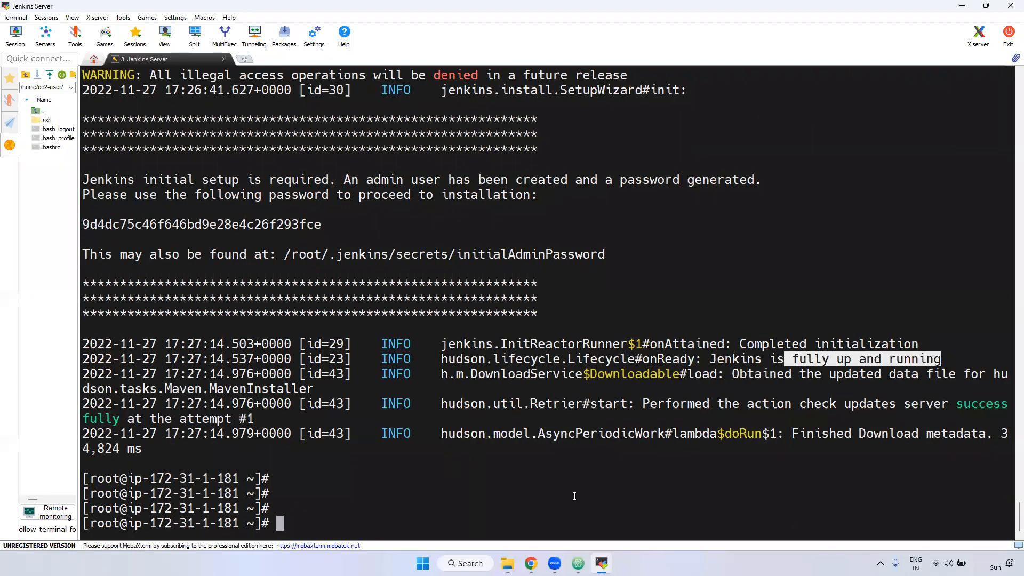
pyautogui.moveTo(422, 121)
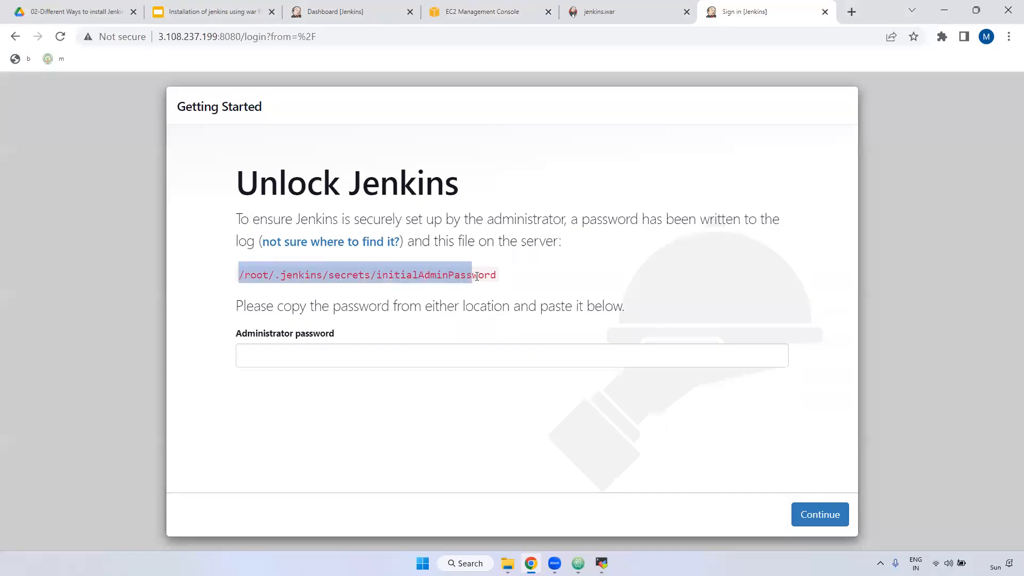
# - Read the initialAdminPassword file on the server and submit it to unlock Jenkins
pyautogui.doubleClick(301, 274)
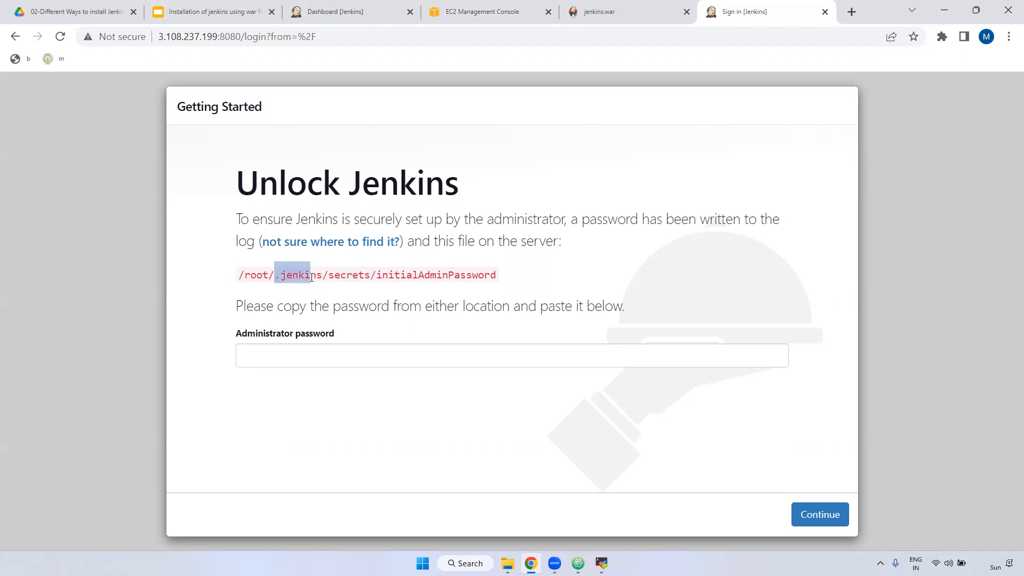
pyautogui.tripleClick(366, 274)
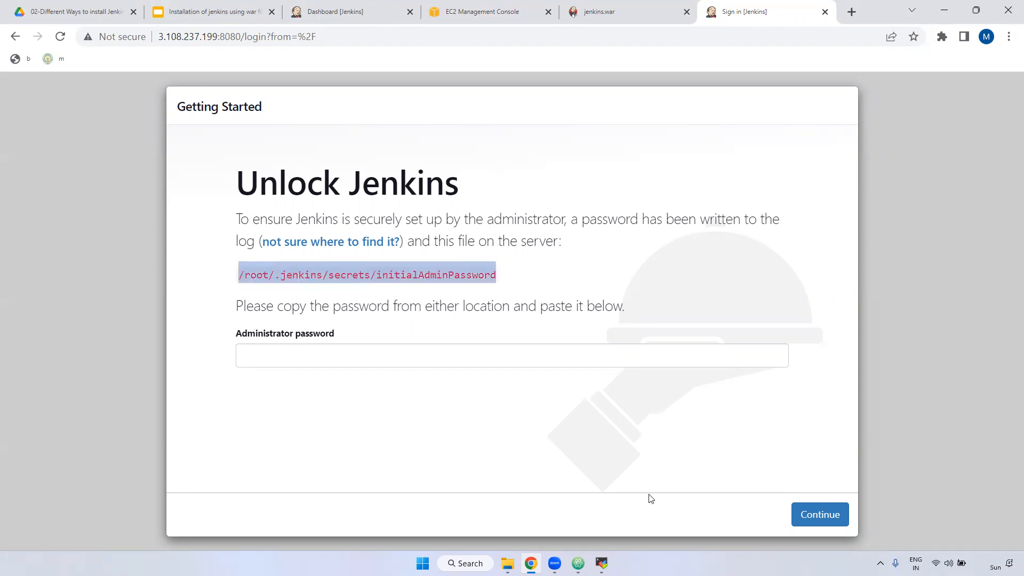
pyautogui.click(600, 563)
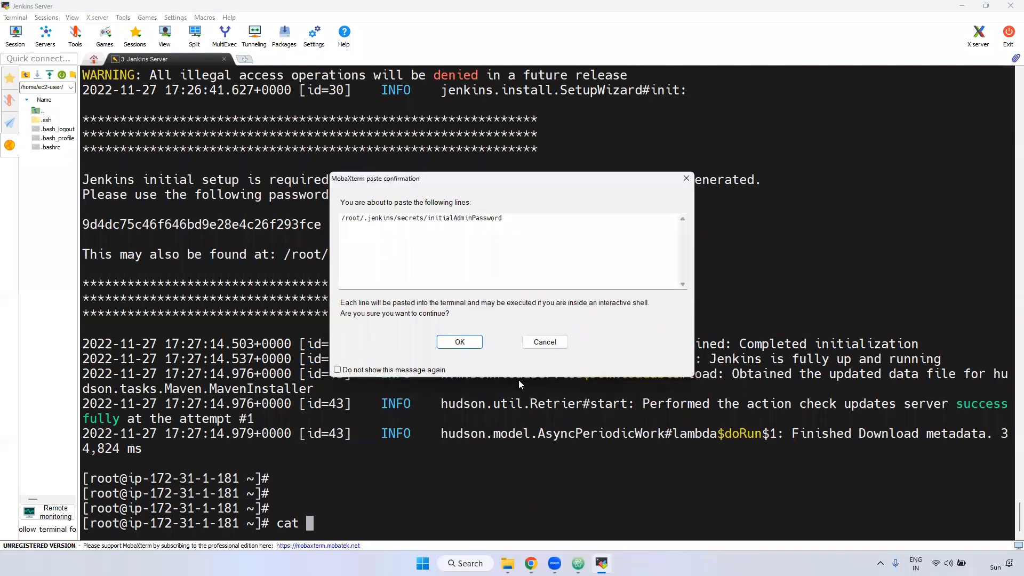
pyautogui.click(458, 341)
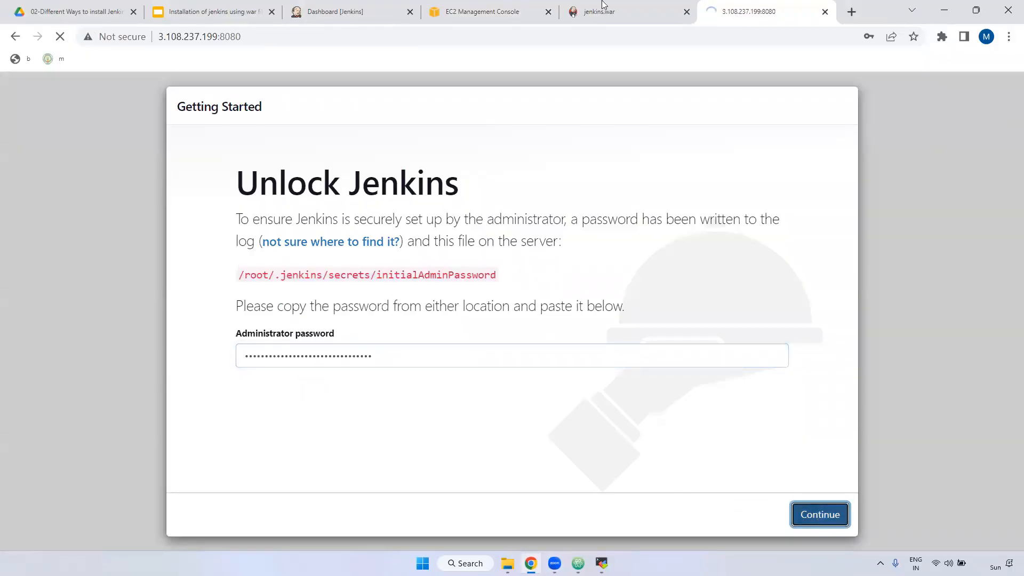
pyautogui.click(819, 514)
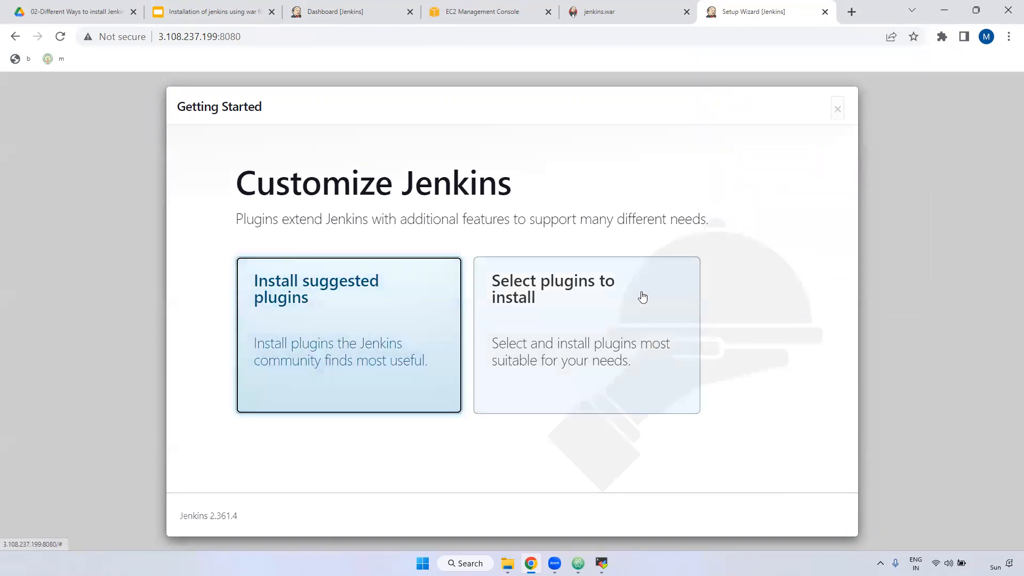
pyautogui.moveTo(298, 322)
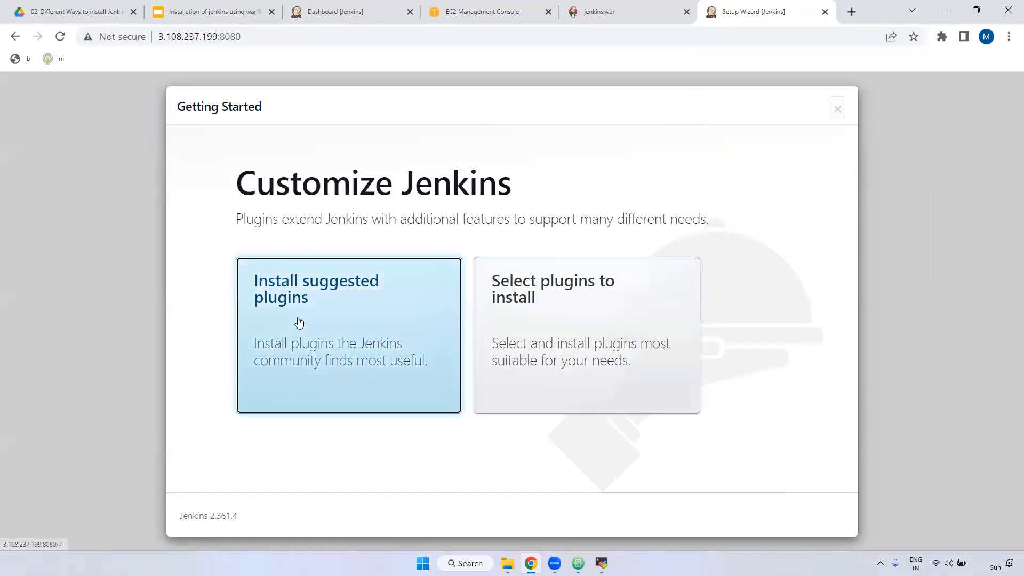
pyautogui.moveTo(303, 317)
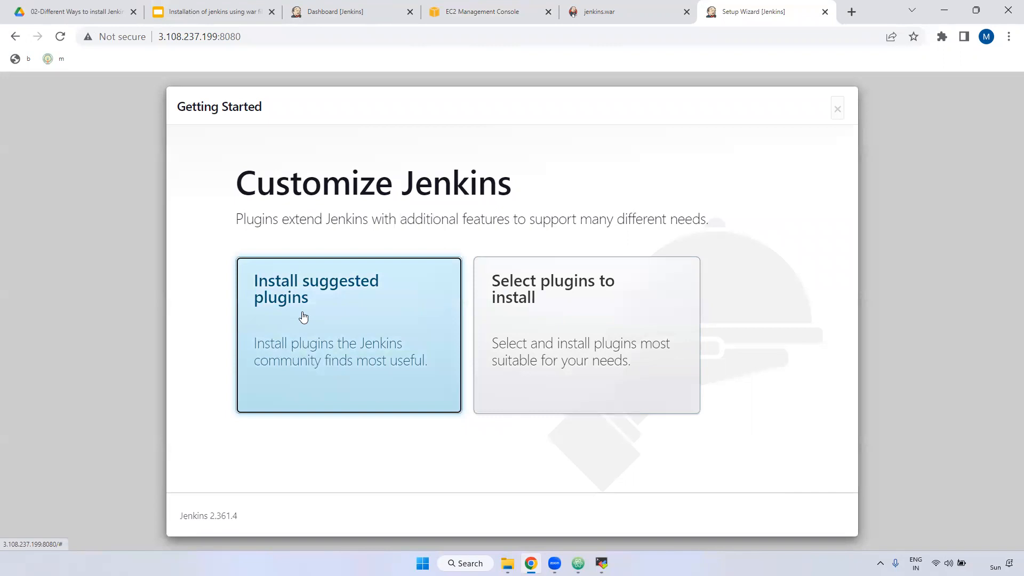
pyautogui.moveTo(339, 317)
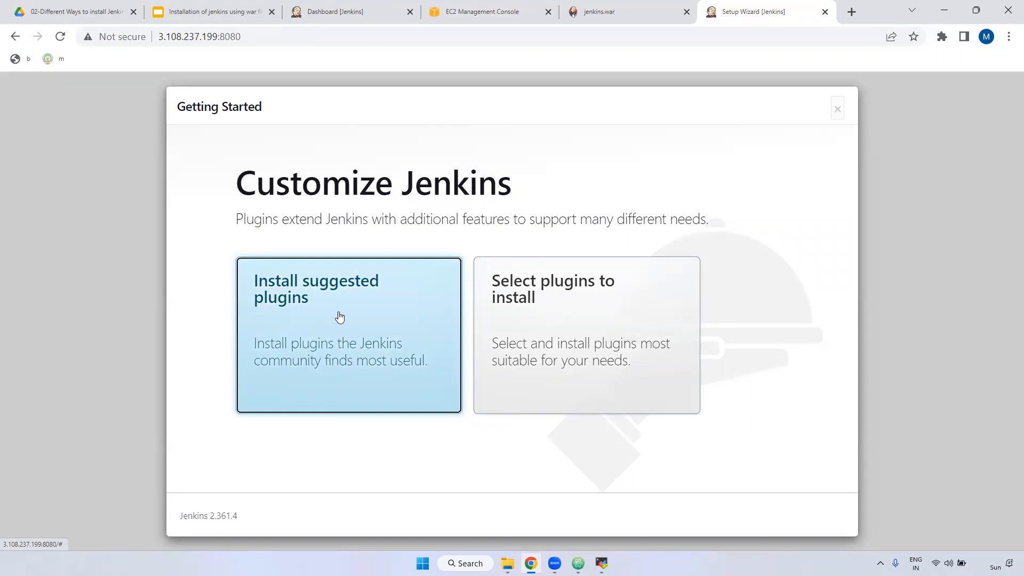
pyautogui.moveTo(339, 306)
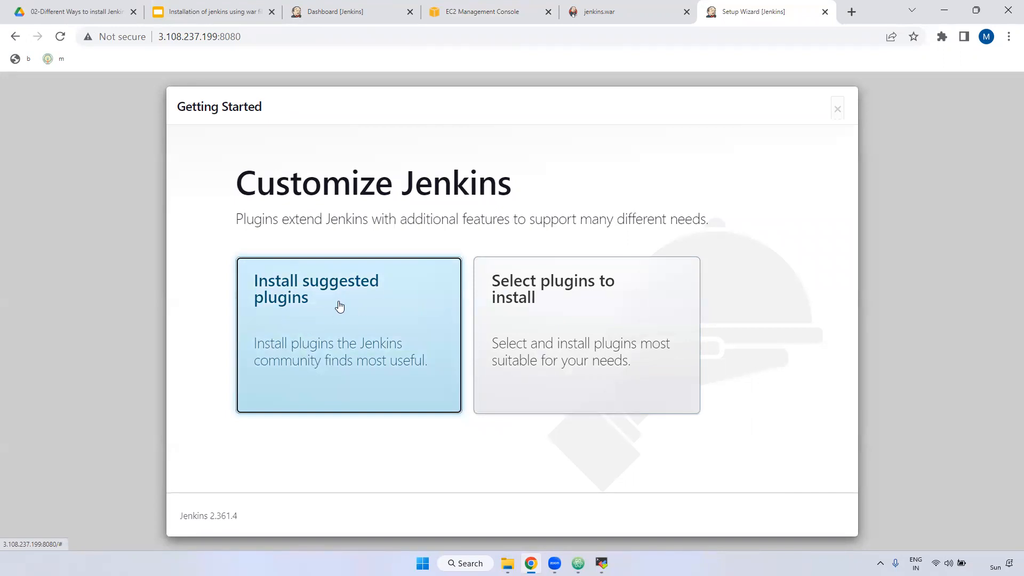
# - Choose Install suggested plugins and let the community-recommended set install
pyautogui.click(348, 320)
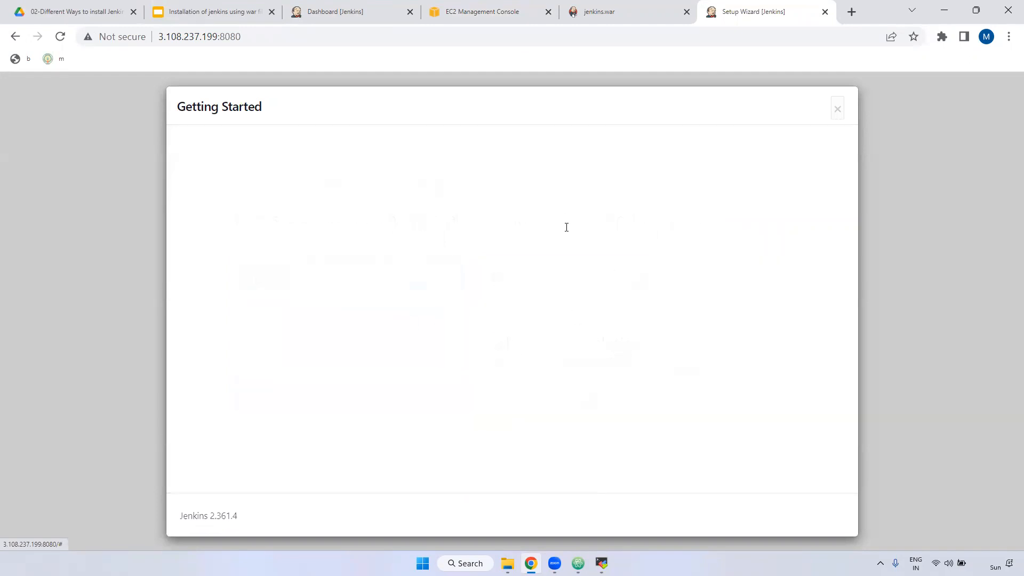
pyautogui.moveTo(728, 243)
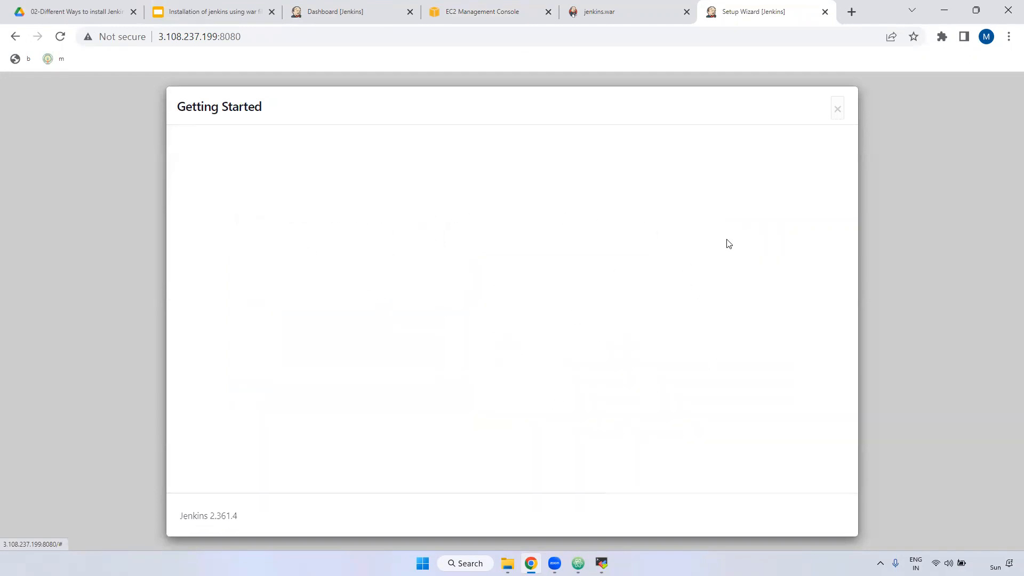
pyautogui.moveTo(175, 518)
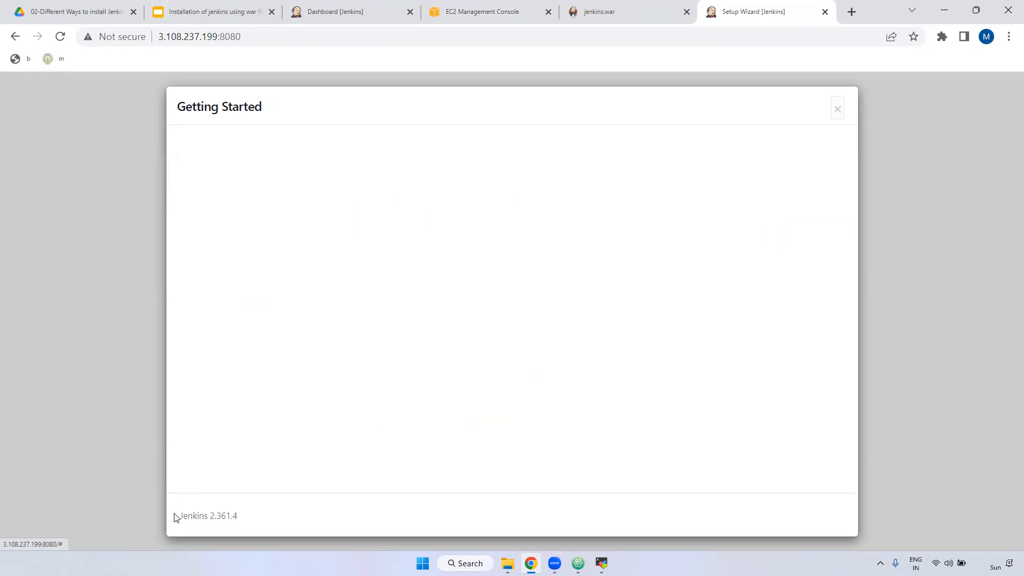
pyautogui.doubleClick(207, 515)
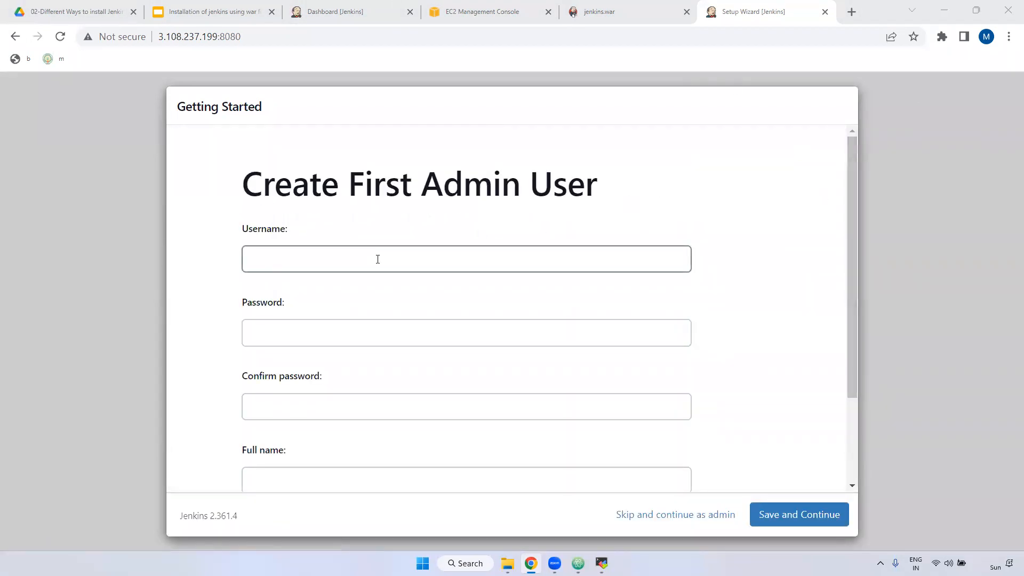
pyautogui.write('murali')
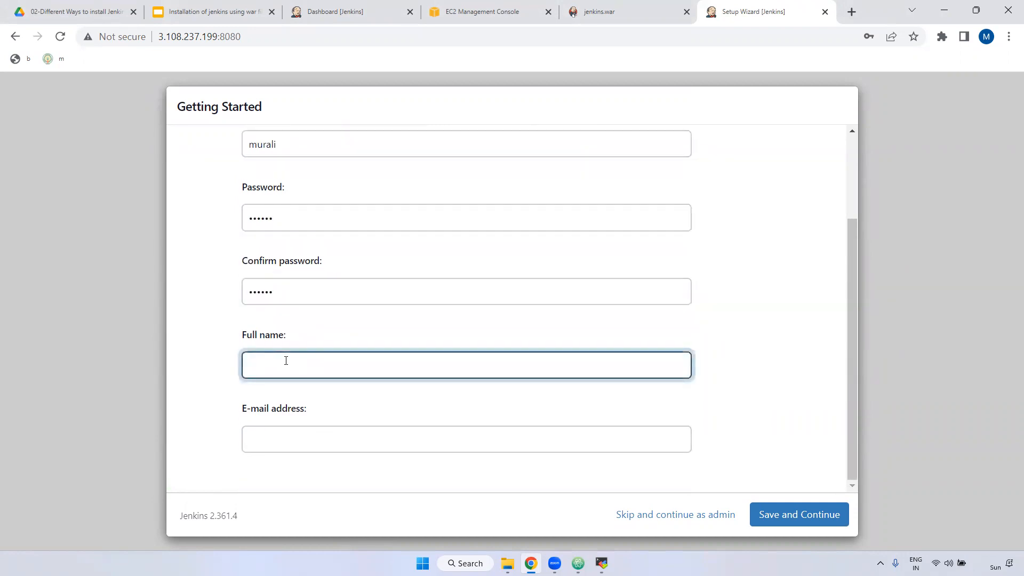
pyautogui.write('Moole Mu')
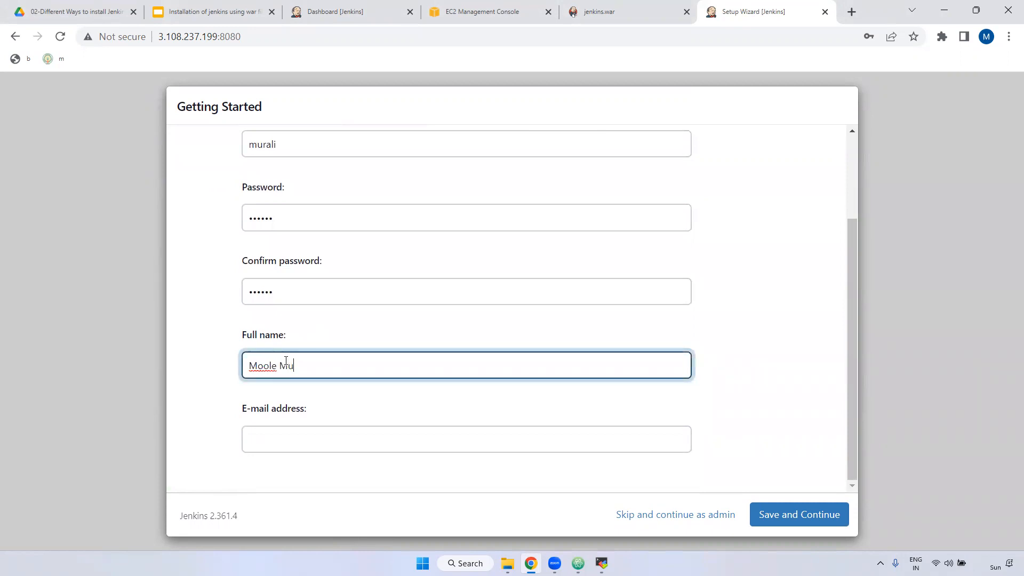
pyautogui.write('ralidhara Reddy')
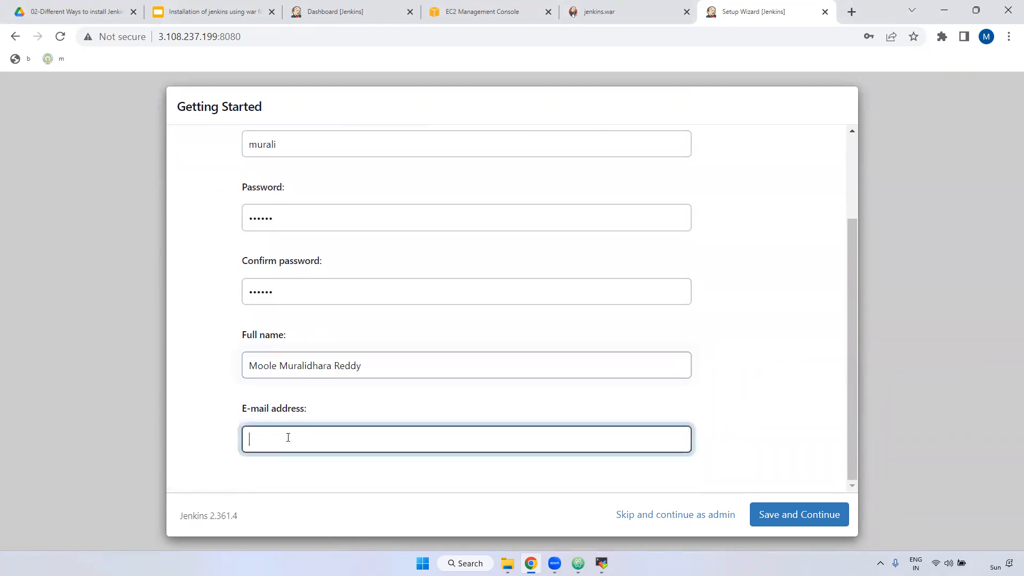
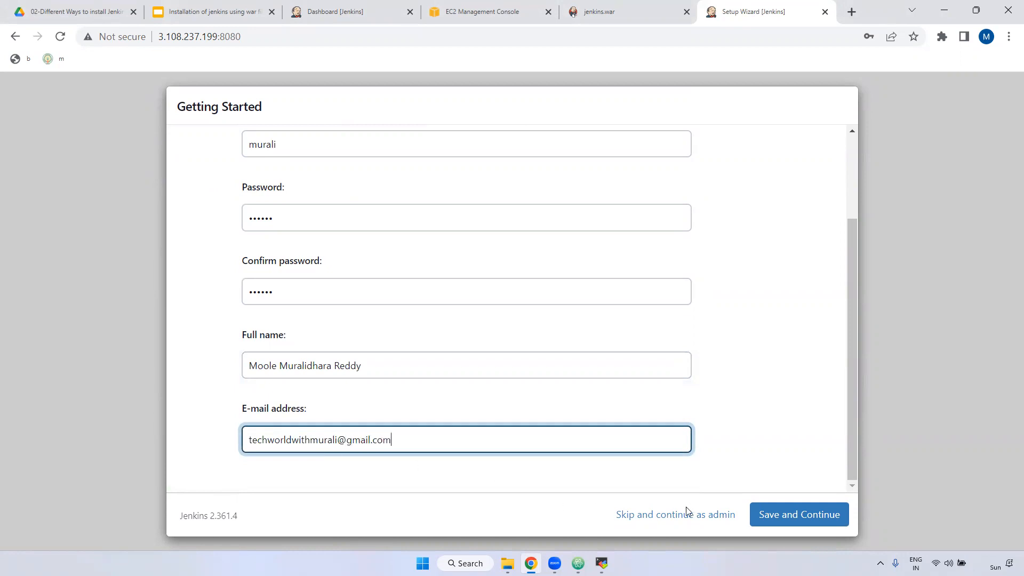
pyautogui.moveTo(674, 514)
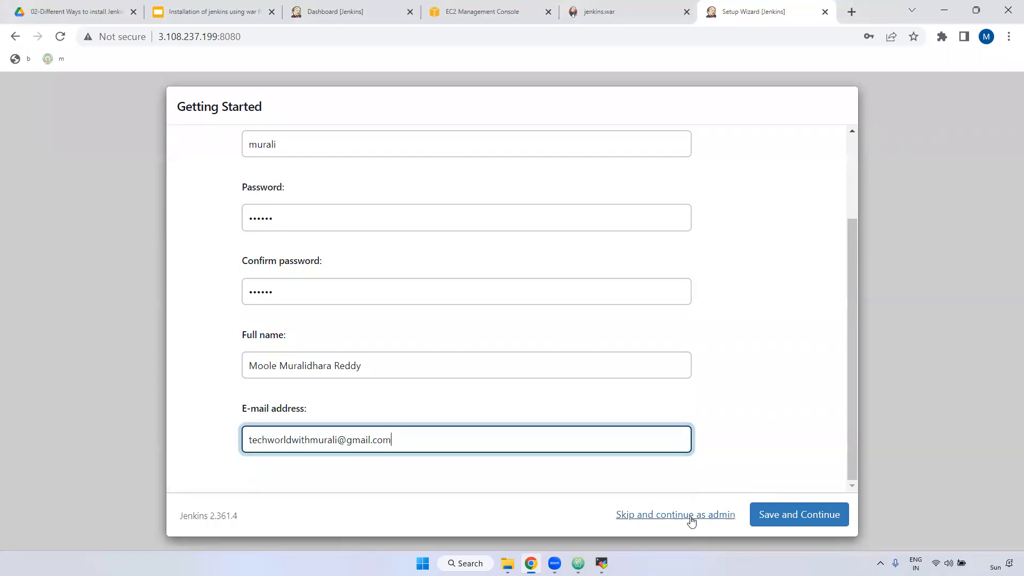
pyautogui.moveTo(305, 158)
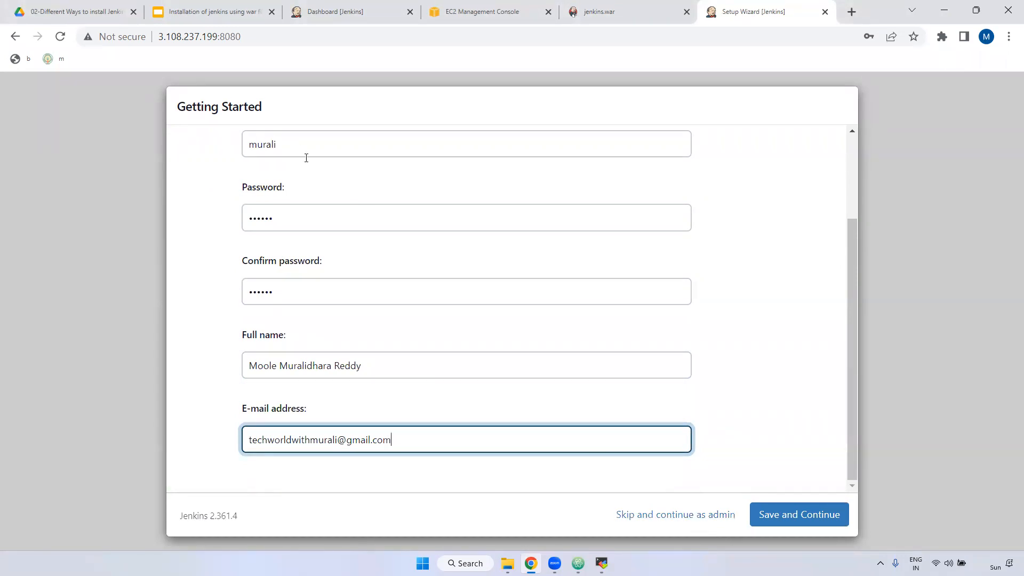
# - Save the admin account and continue to Instance Configuration
pyautogui.click(798, 514)
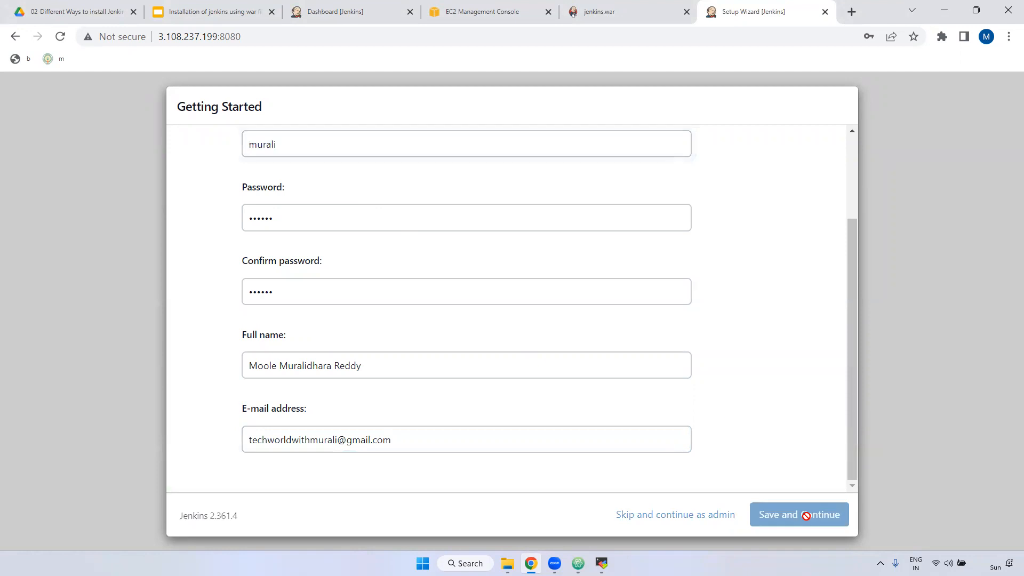
pyautogui.click(799, 514)
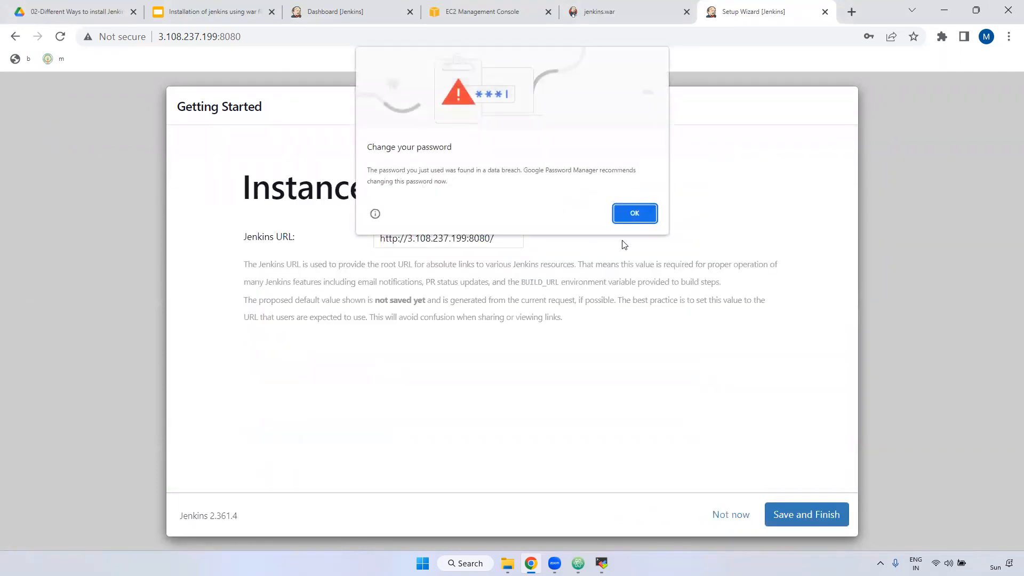
# - Dismiss Chrome's password breach warning, select the IP in the Jenkins URL, and return to the Atom notes
pyautogui.click(632, 213)
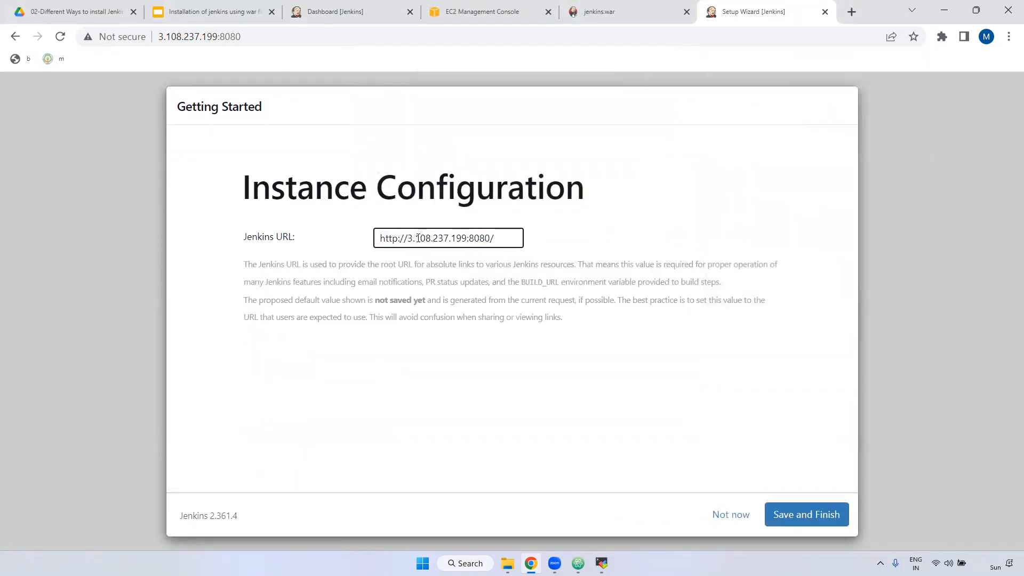
pyautogui.doubleClick(425, 238)
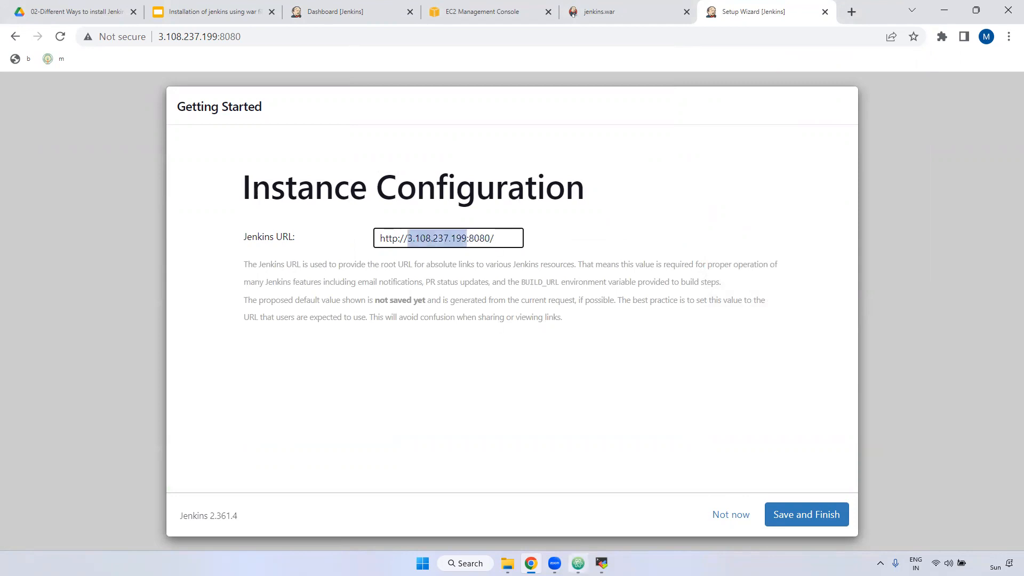
pyautogui.click(577, 563)
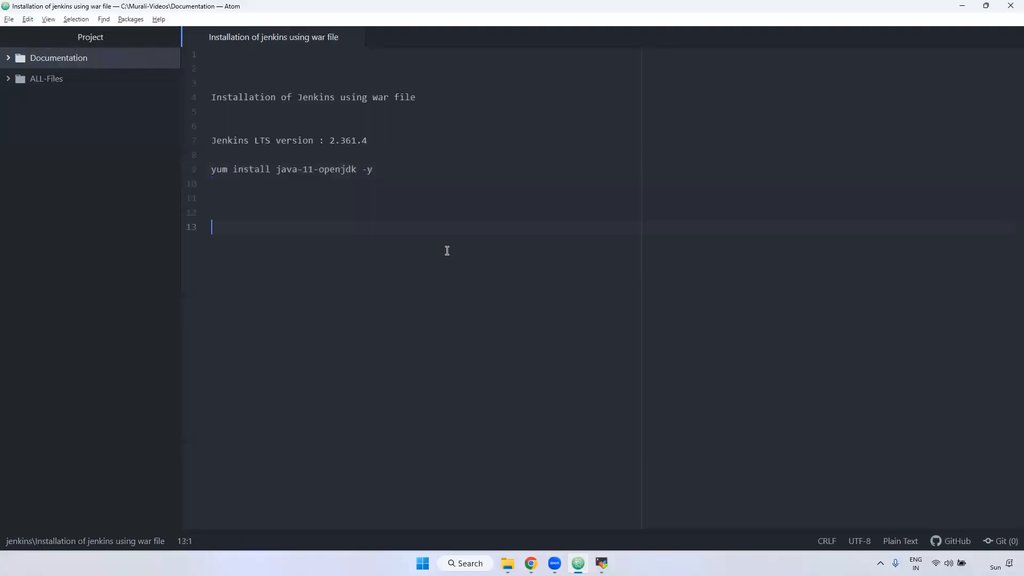
# - Add the domain tcehworldwithmurali.com as a new line in the installation notes
pyautogui.write('tcehworld')
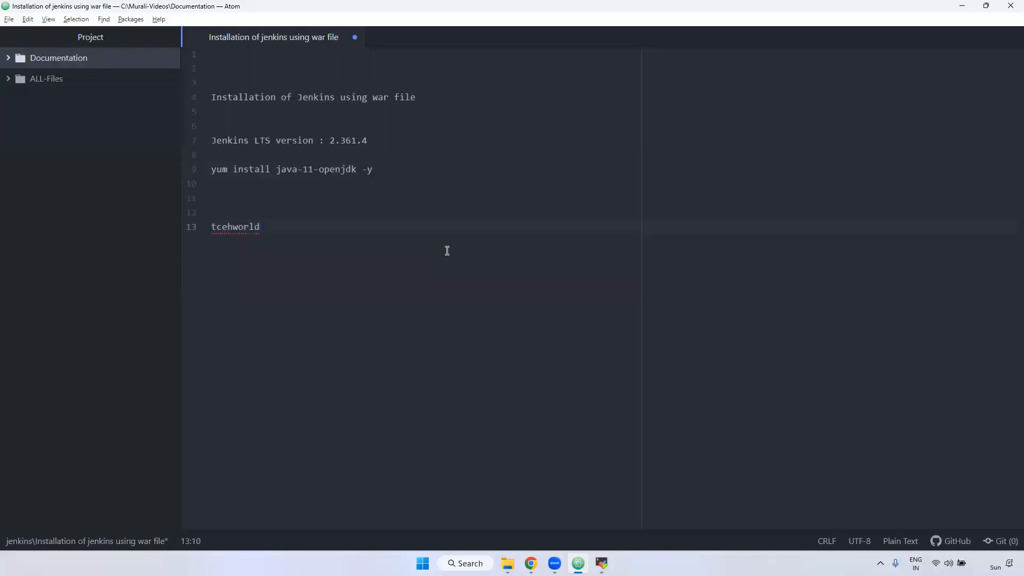
pyautogui.write('withmu')
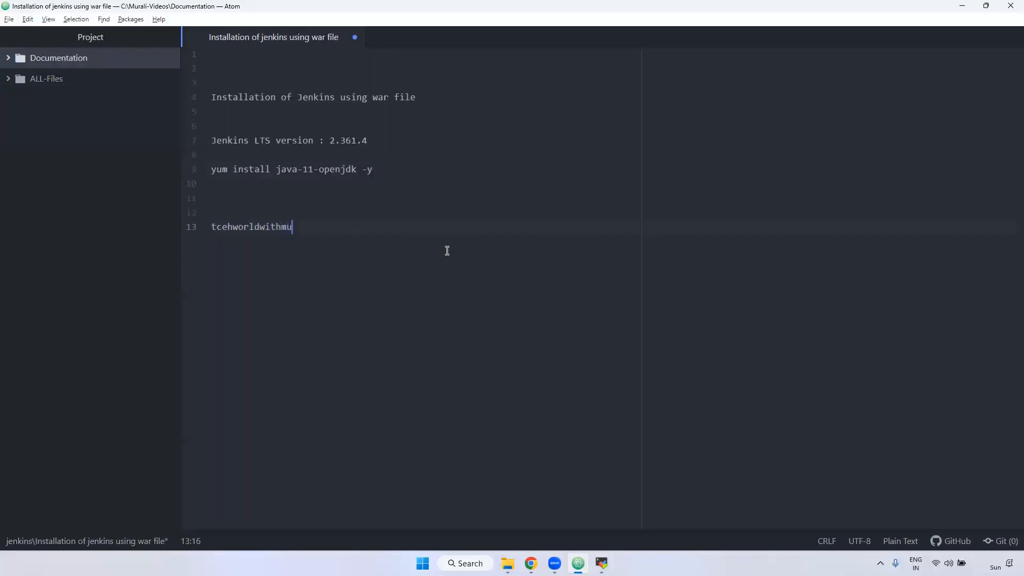
pyautogui.write('rali.tcehworldwithmurali')
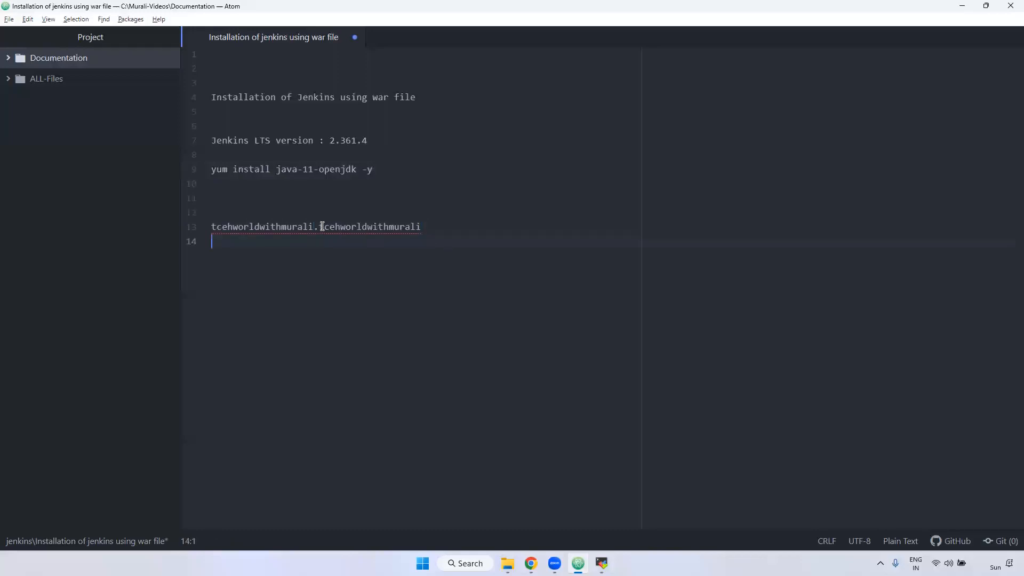
pyautogui.write('.com')
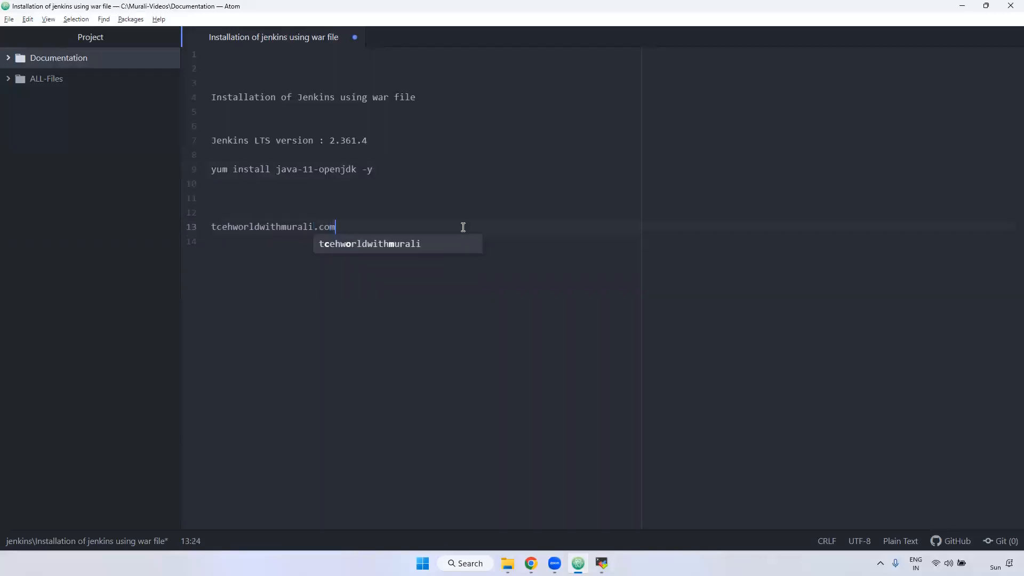
pyautogui.press('enter')
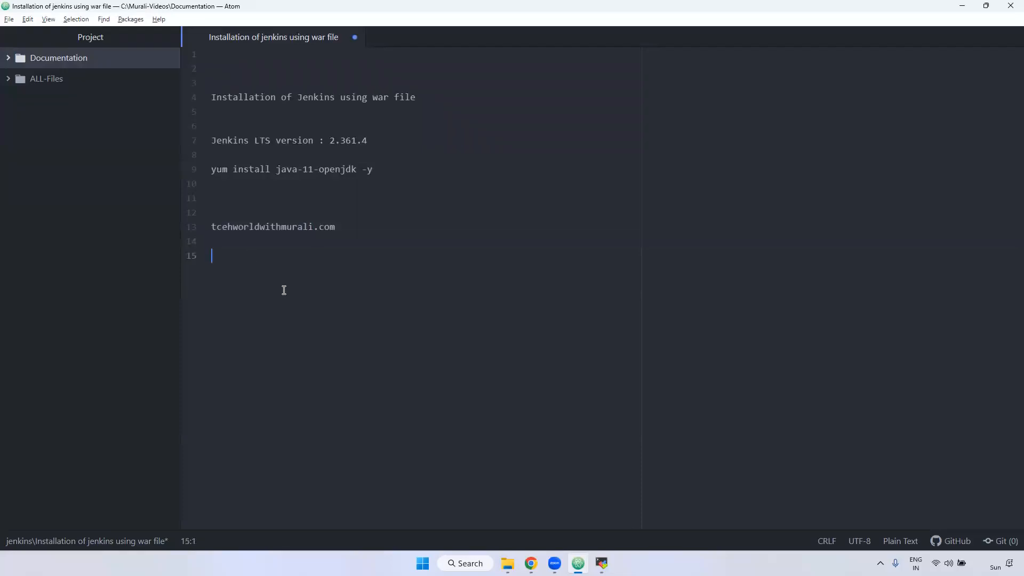
pyautogui.write('jen')
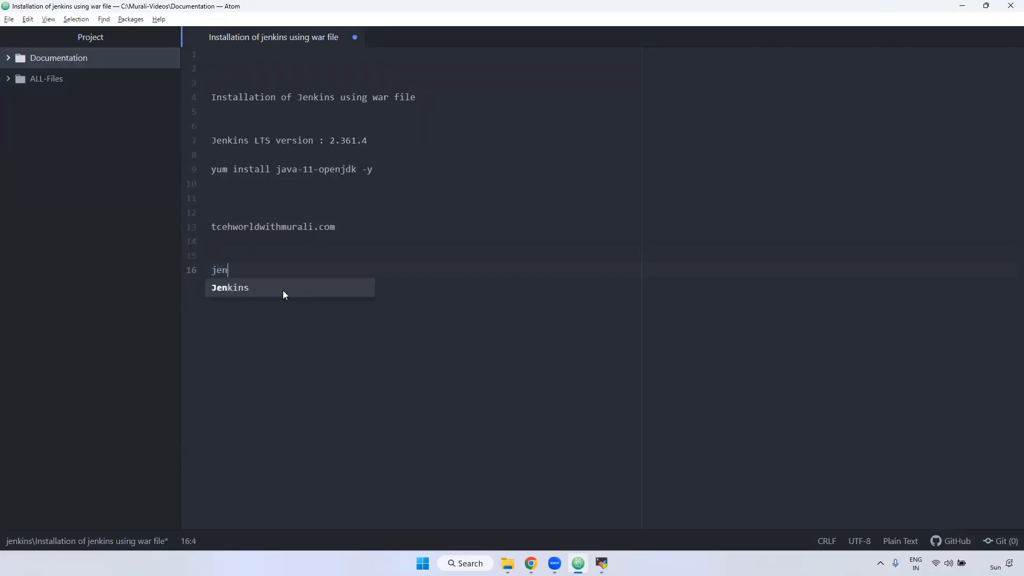
pyautogui.write('kins.thworldwithmurali.com')
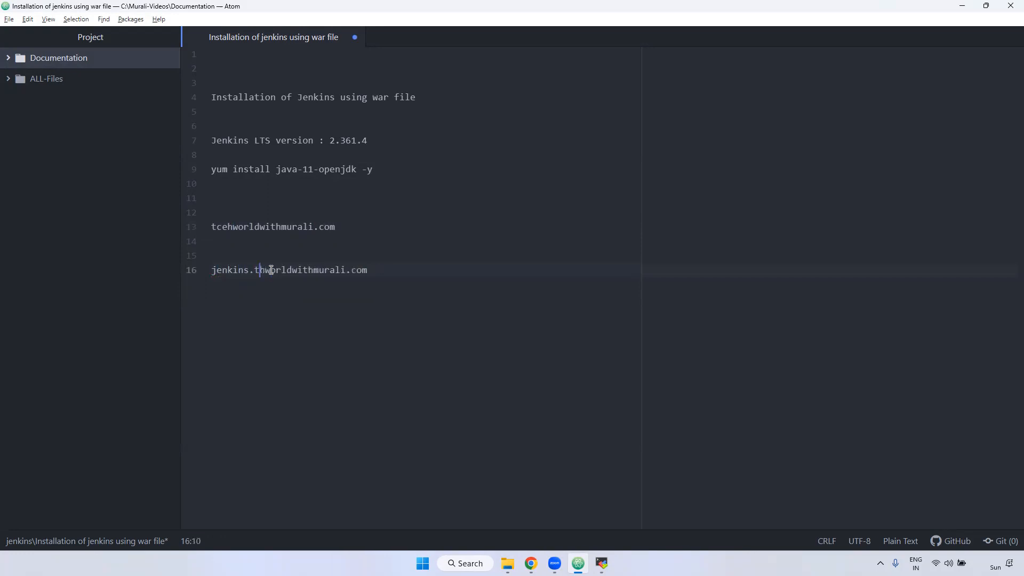
pyautogui.write('ec')
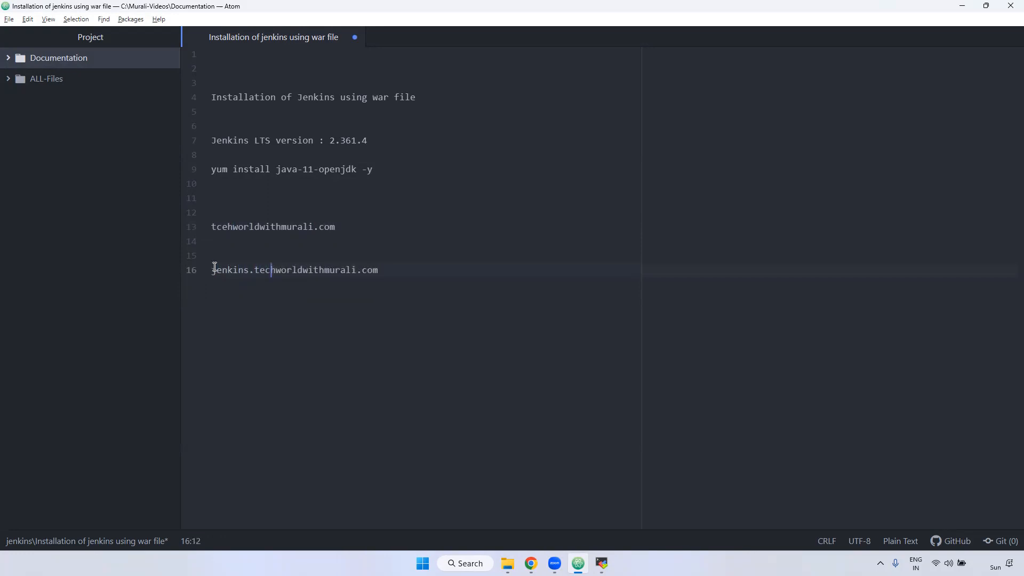
pyautogui.write('ttt')
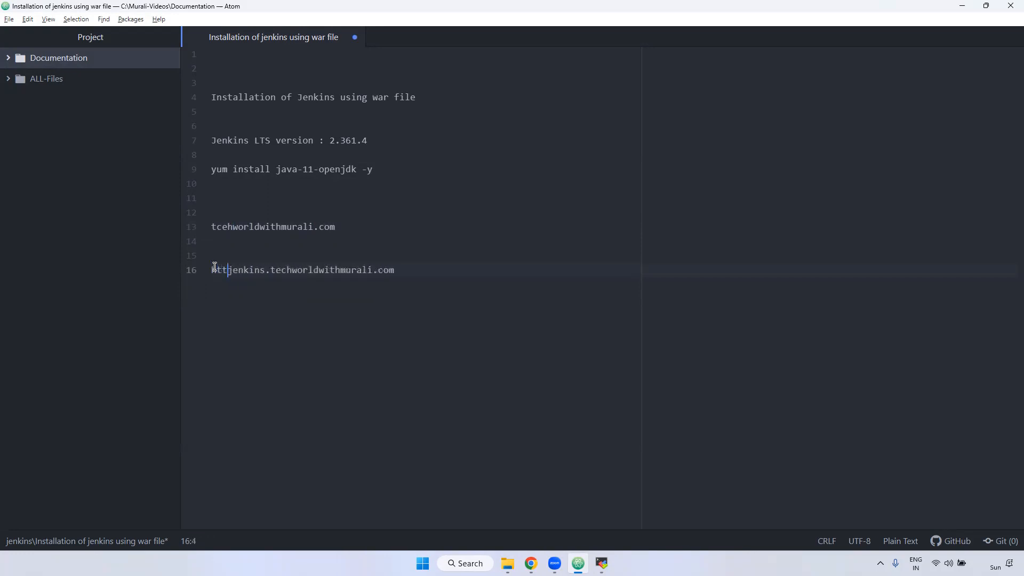
pyautogui.write('ps')
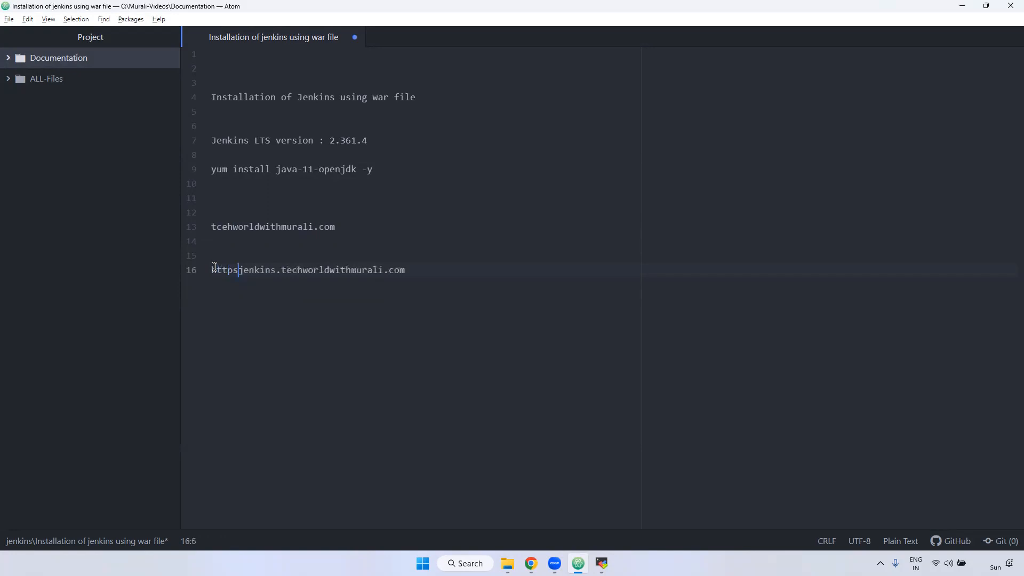
pyautogui.write('://')
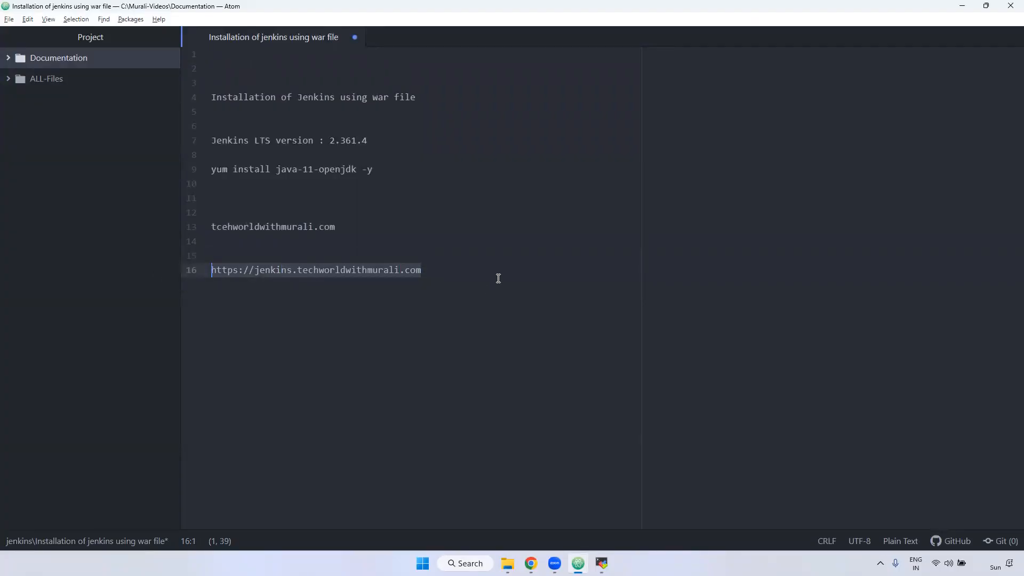
pyautogui.moveTo(711, 110)
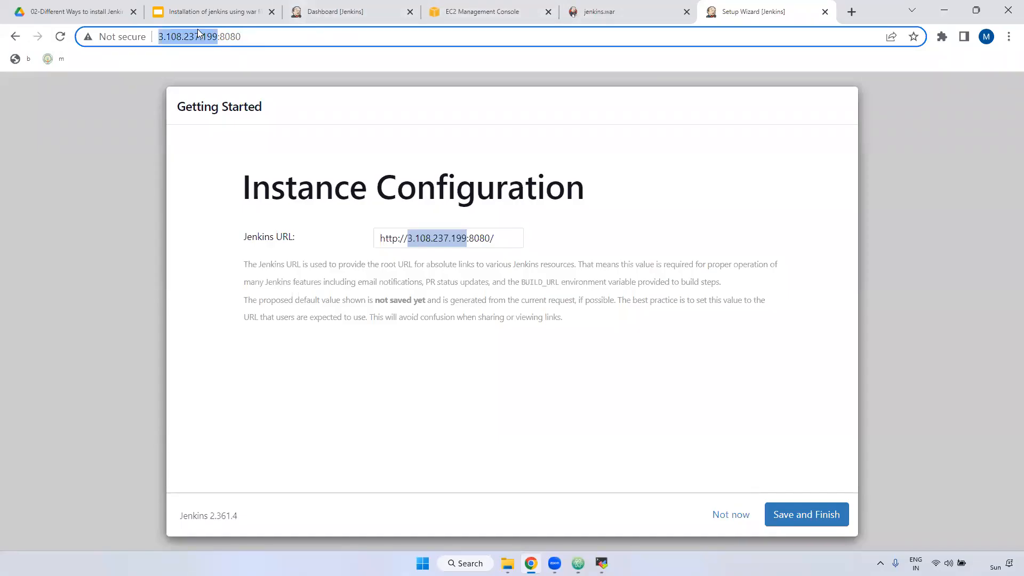
pyautogui.moveTo(338, 118)
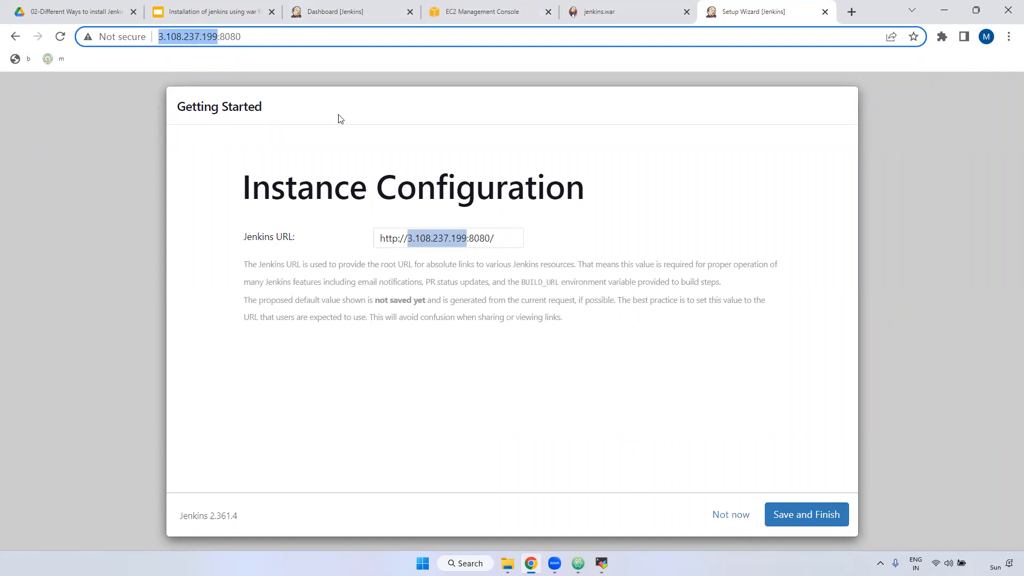
# - Keep the default Jenkins URL, finish setup and start using Jenkins to reach the dashboard
pyautogui.click(806, 514)
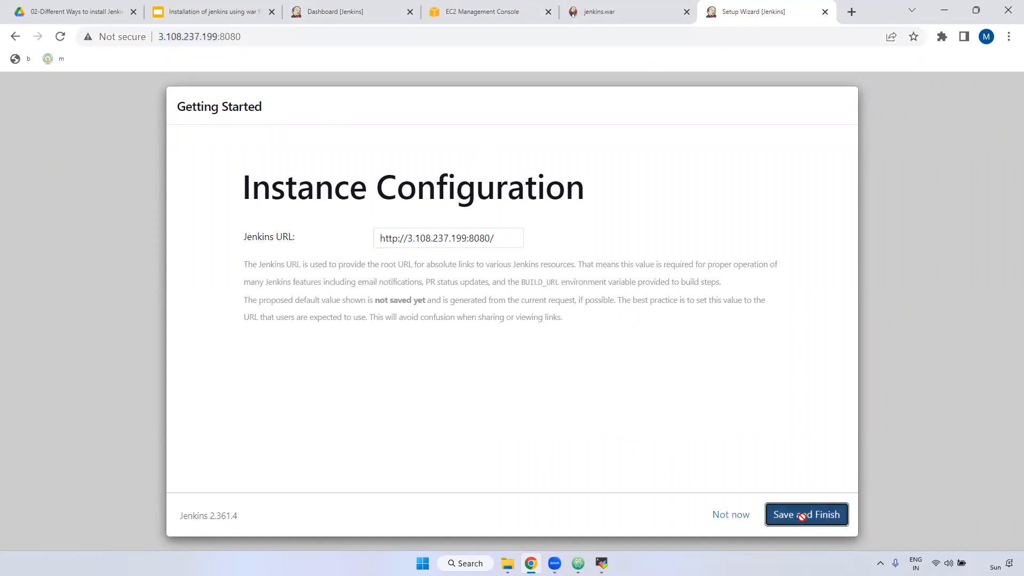
pyautogui.click(806, 514)
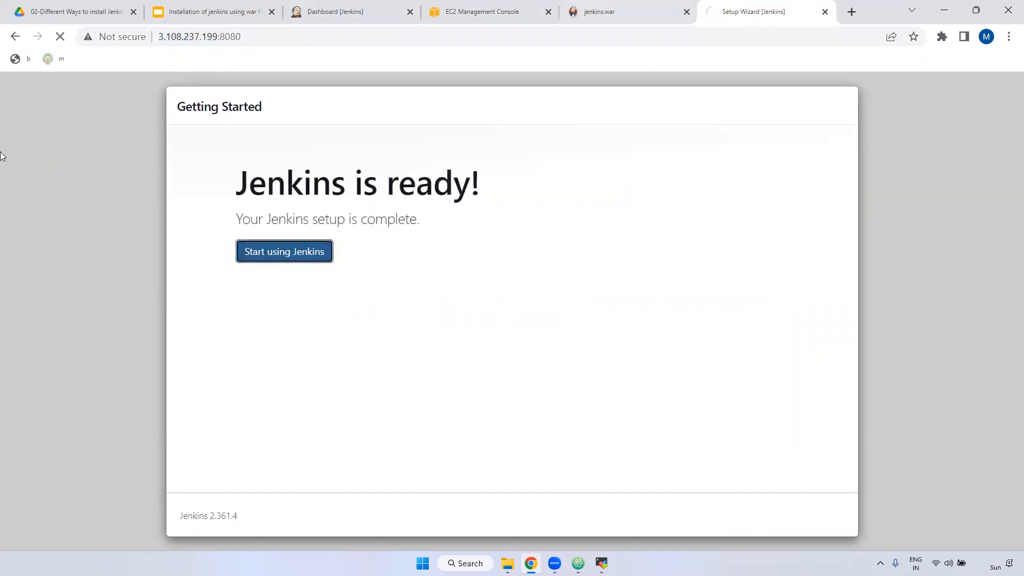
pyautogui.click(284, 251)
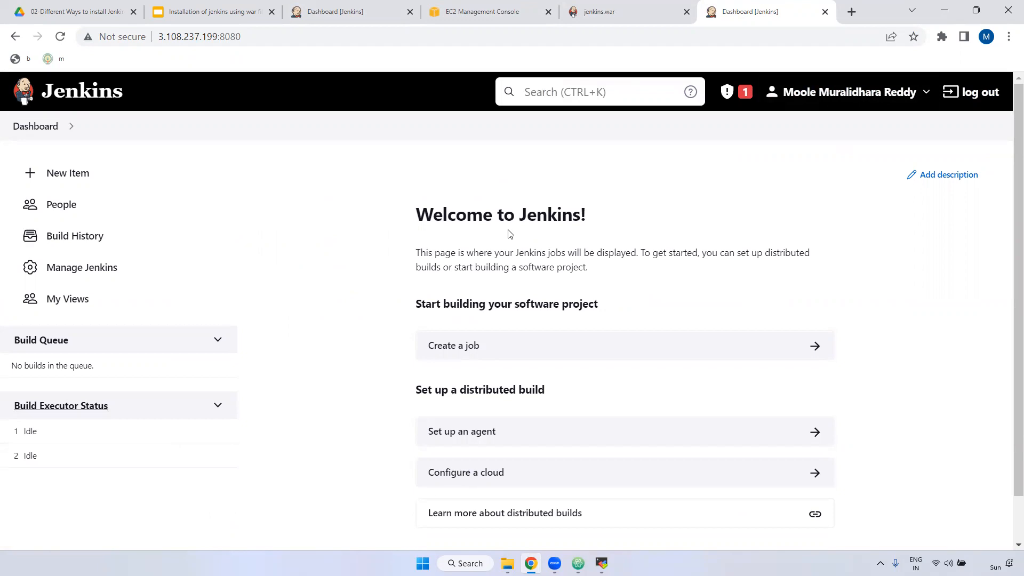
# - Switch to the Google Slides deck and present slide 4, the Thank You slide, full screen
pyautogui.click(212, 12)
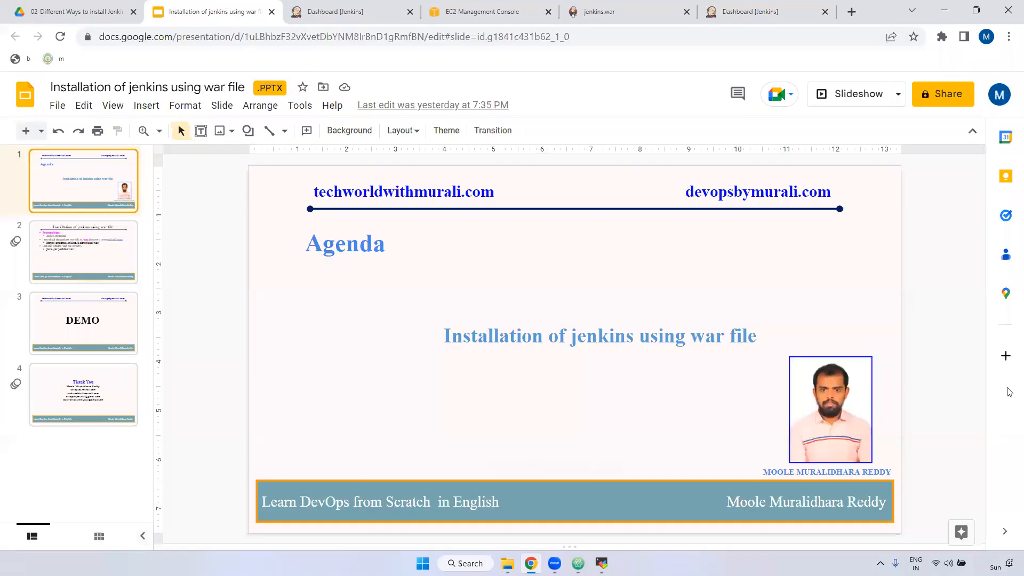
pyautogui.click(83, 395)
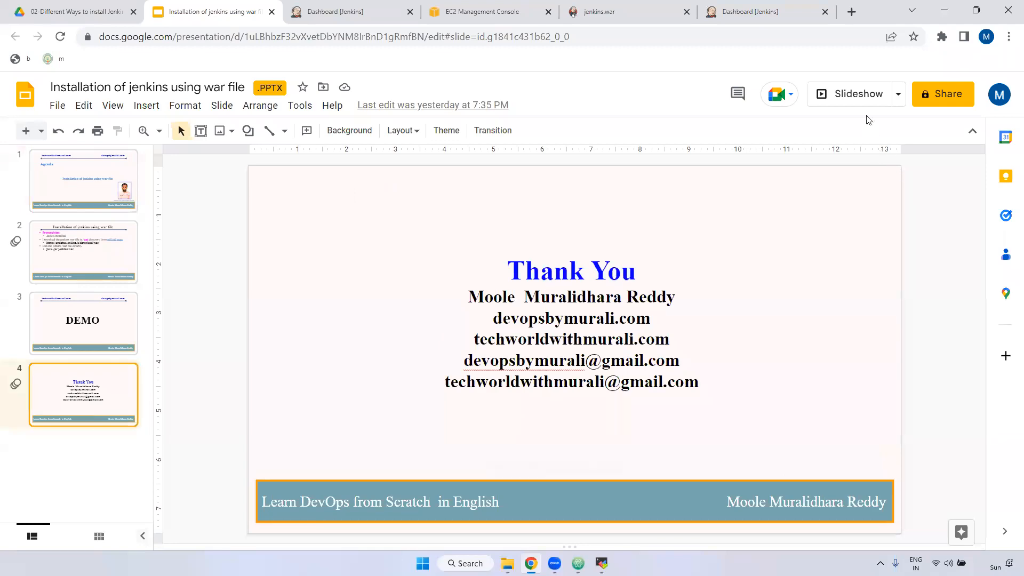
pyautogui.click(857, 93)
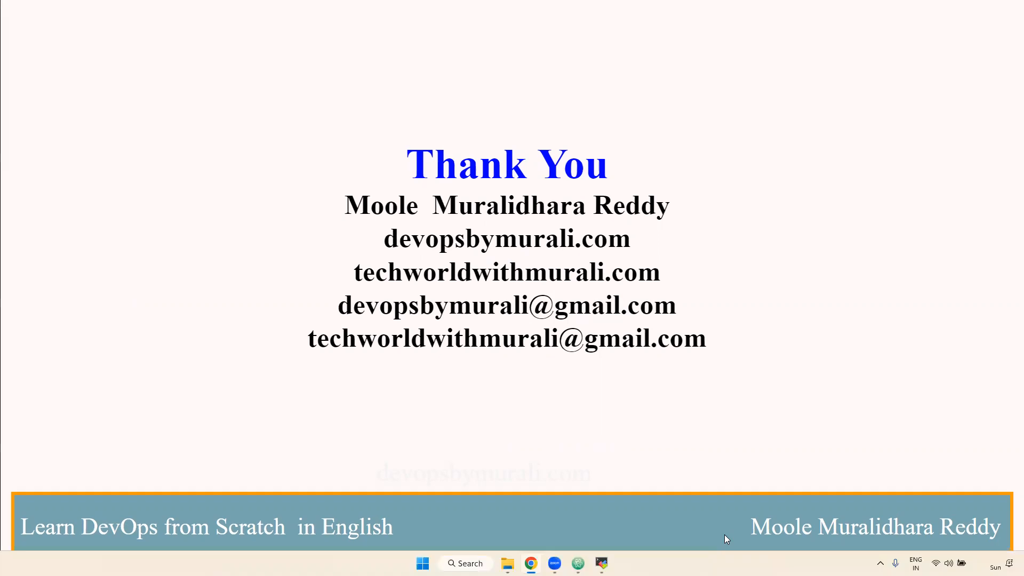